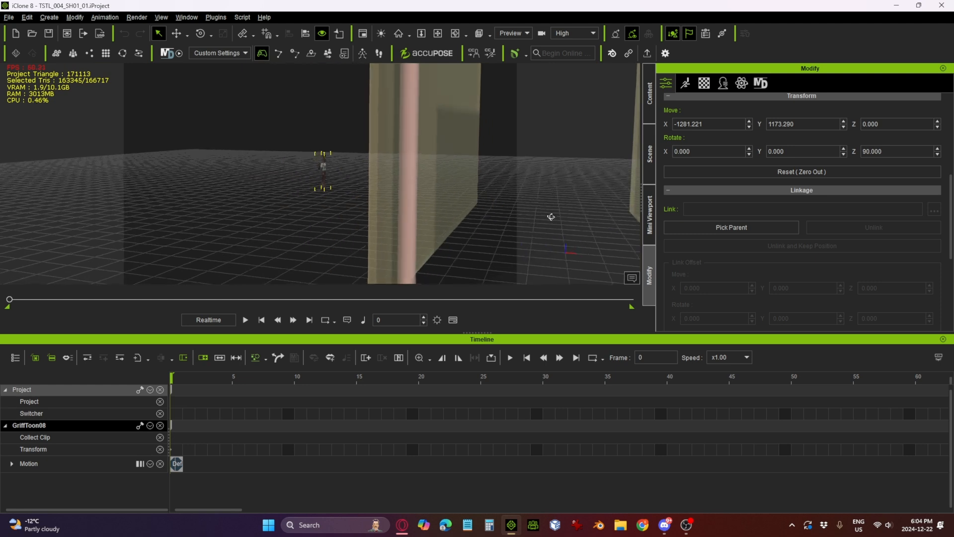
mouse_move(444, 179)
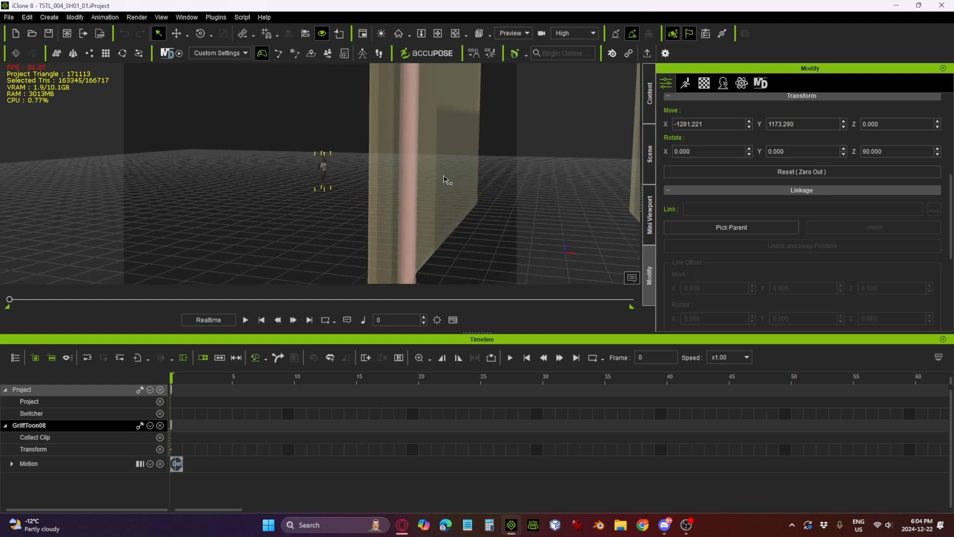
mouse_move(452, 258)
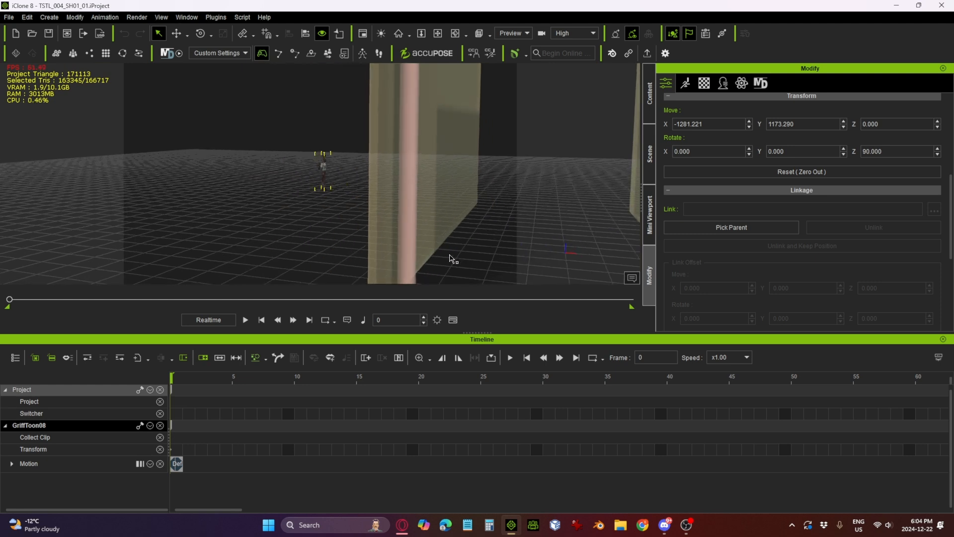
mouse_move(412, 171)
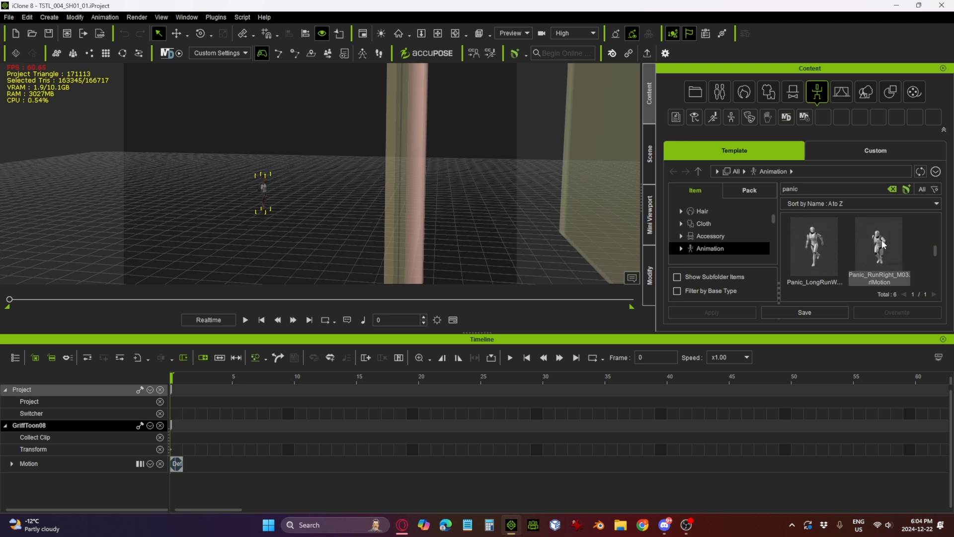
Apply the Panic_RunRight_M03 run motion from the 'panic' search results to Griff
double_click(878, 250)
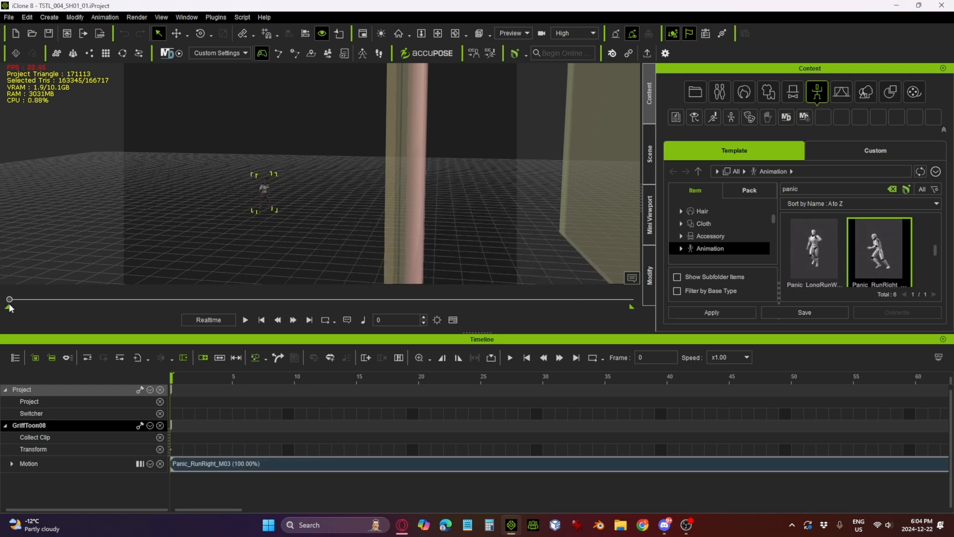
left_click(245, 320)
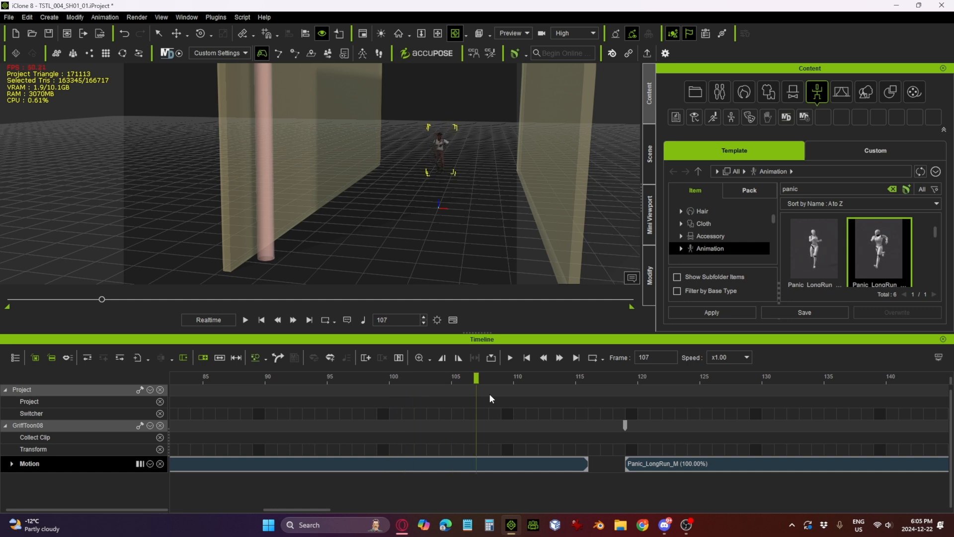
left_click_drag(476, 377, 277, 377)
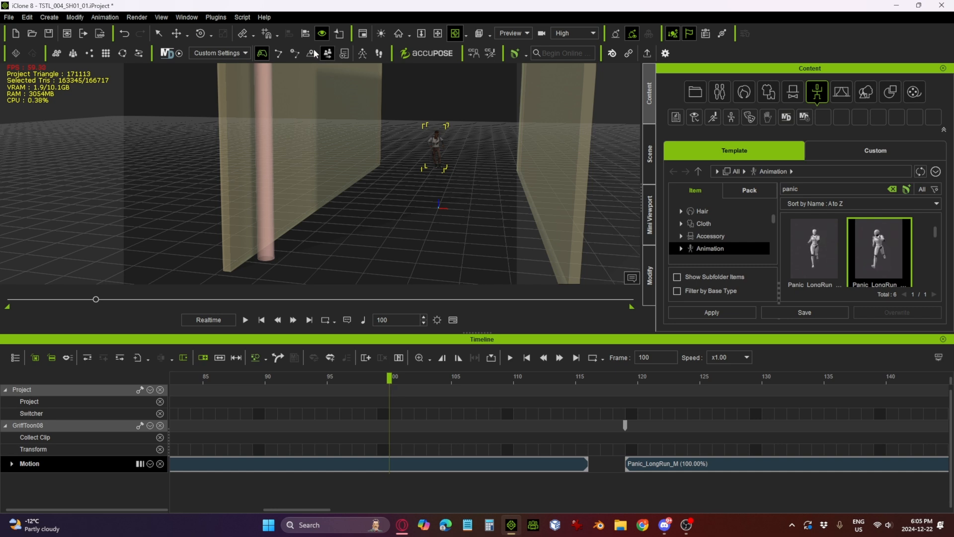
mouse_move(275, 357)
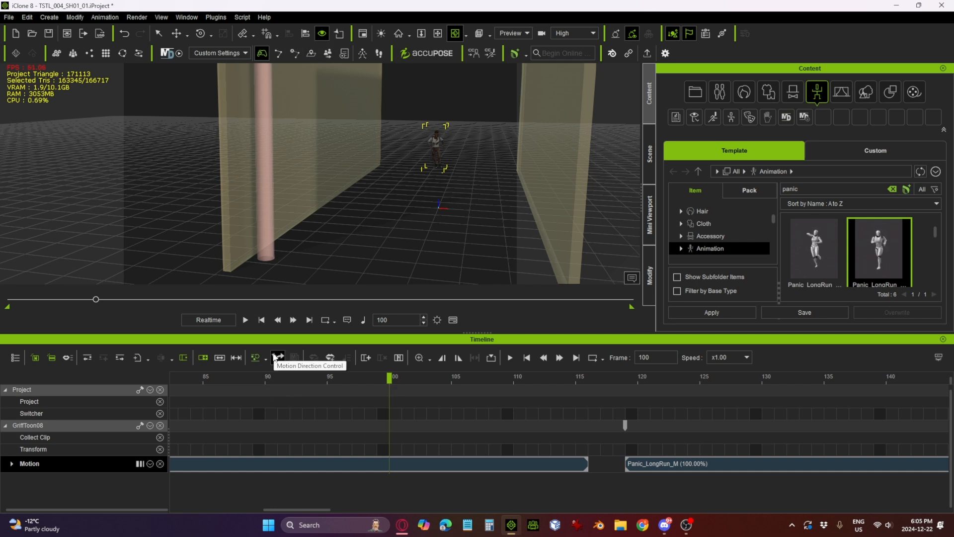
Align Panic_LongRun_M to the previous run clip so it starts at frame 105
left_click(277, 357)
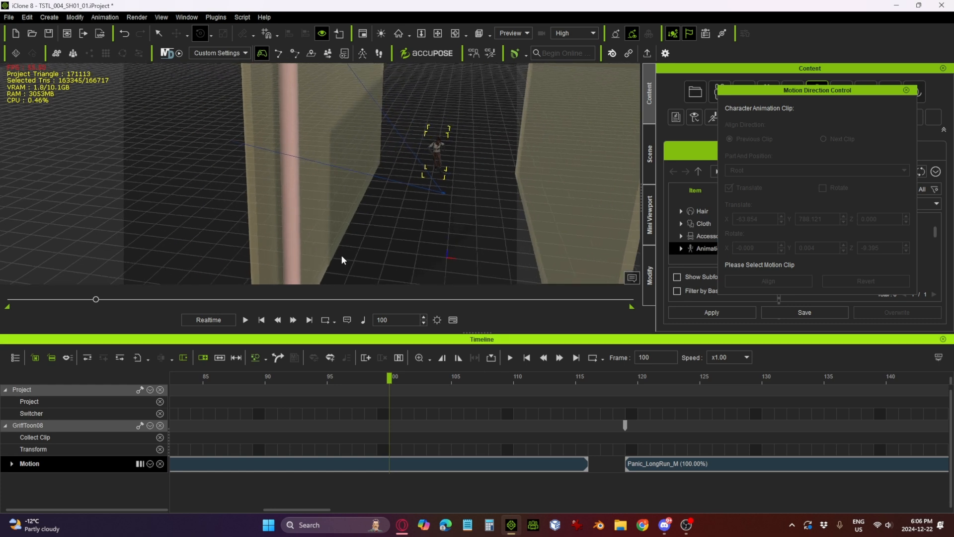
mouse_move(611, 391)
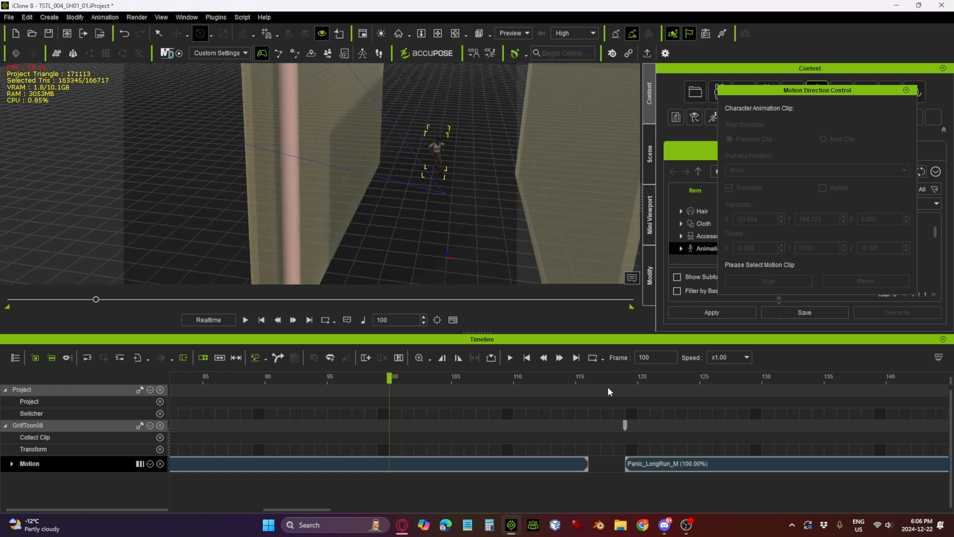
mouse_move(668, 467)
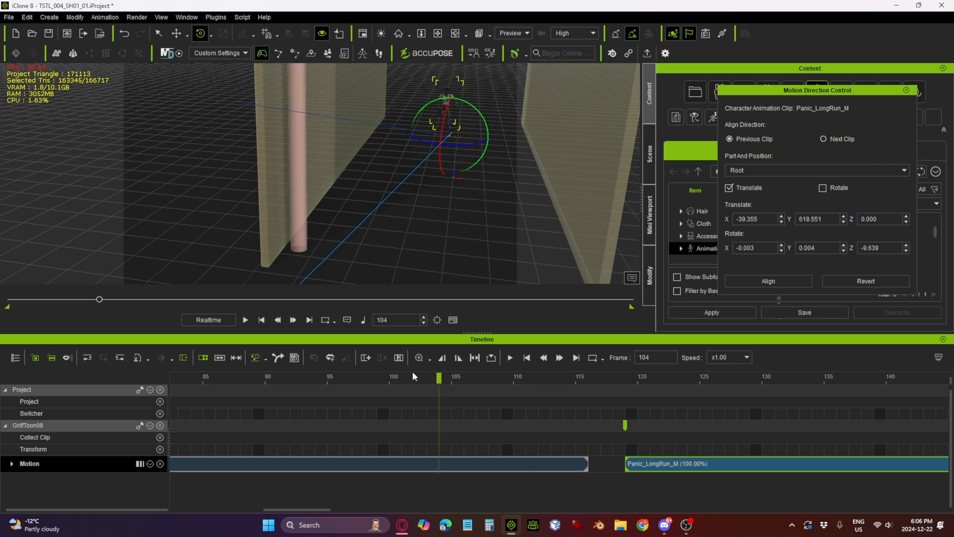
left_click(244, 320)
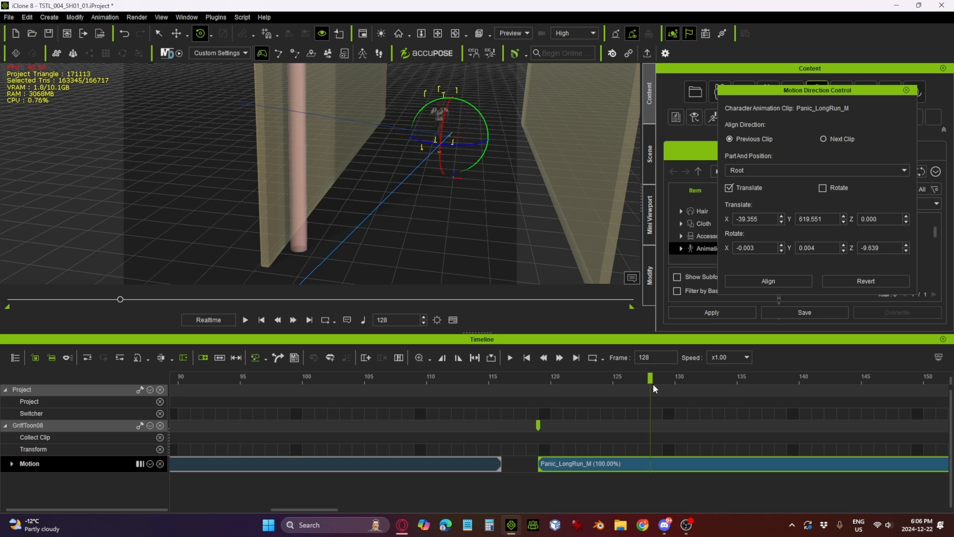
left_click(252, 377)
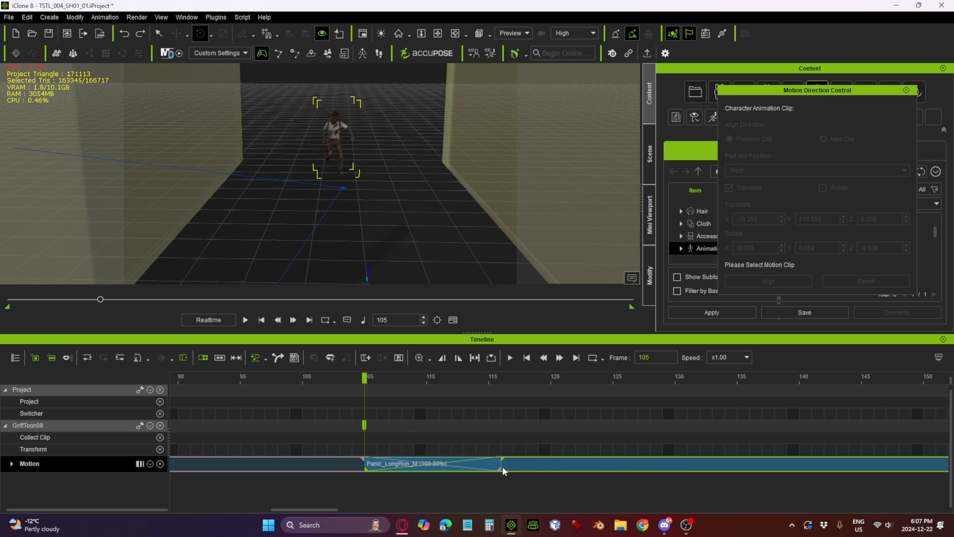
left_click(264, 377)
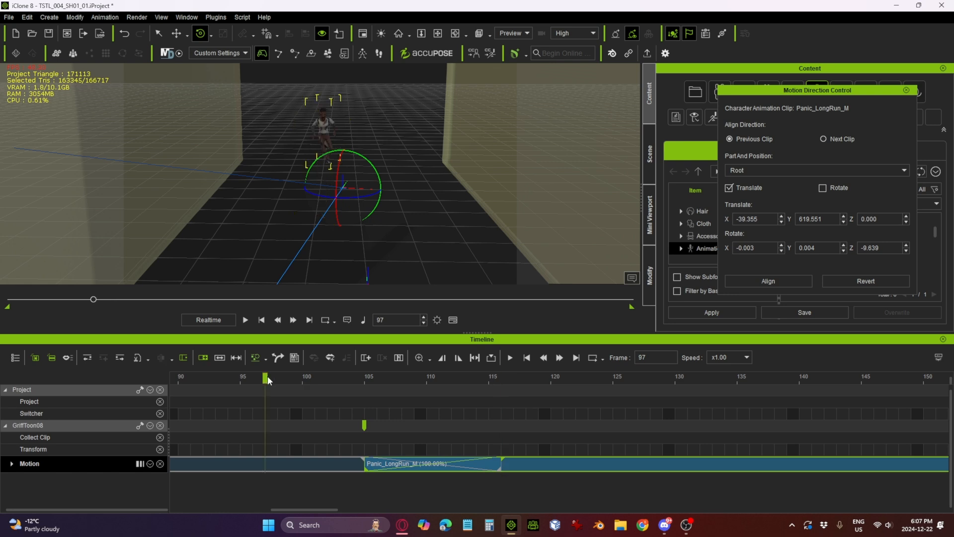
left_click_drag(265, 378, 700, 377)
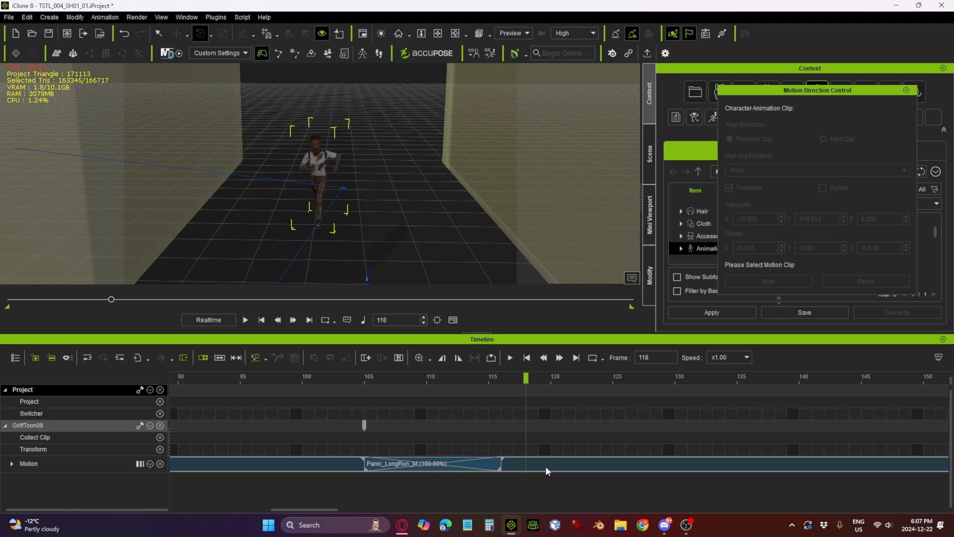
Set Panic_LongRun_M's clip speed to 80 and preview the slowed run
right_click(433, 463)
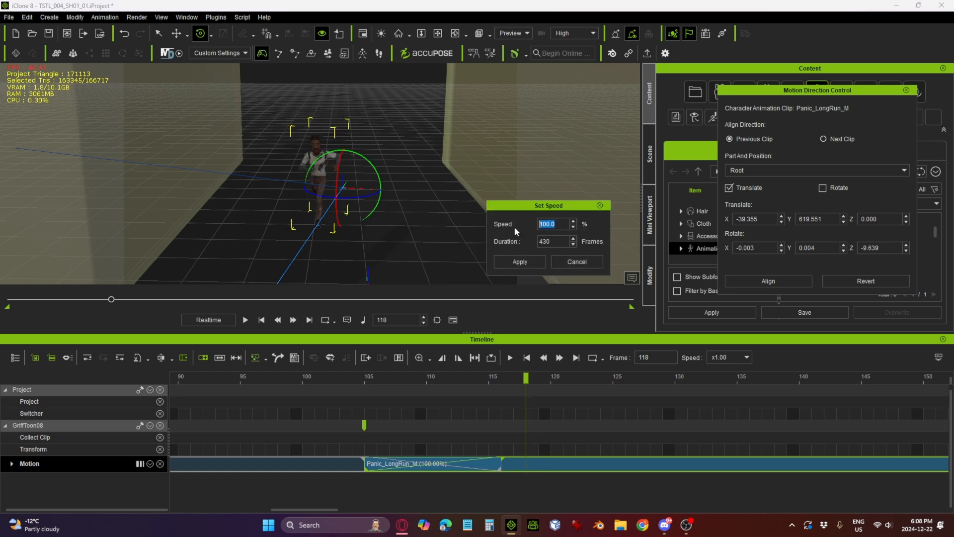
type("80")
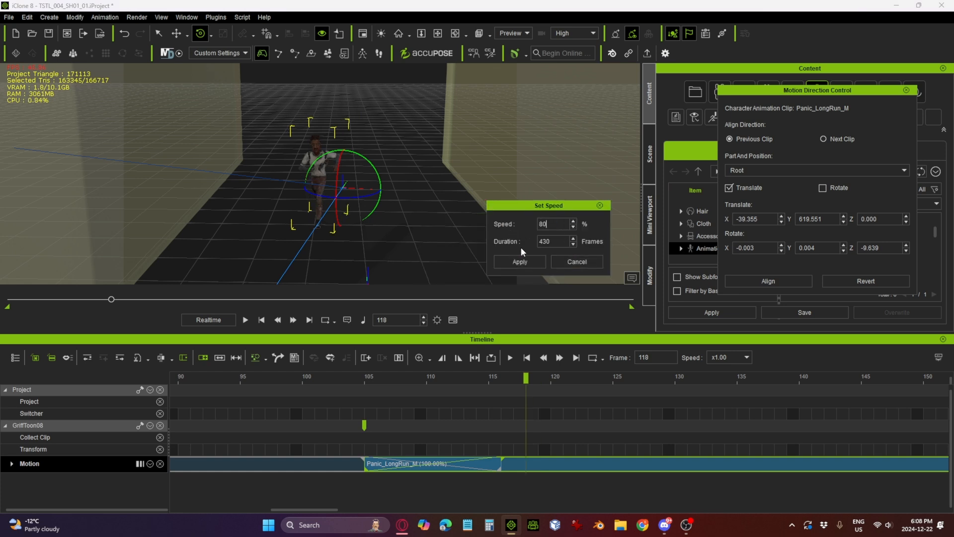
left_click(519, 261)
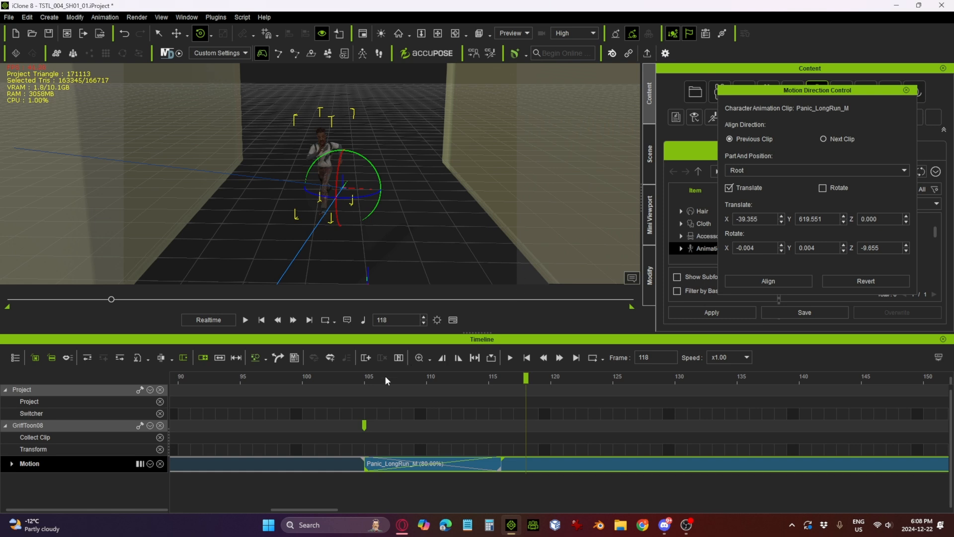
left_click(245, 319)
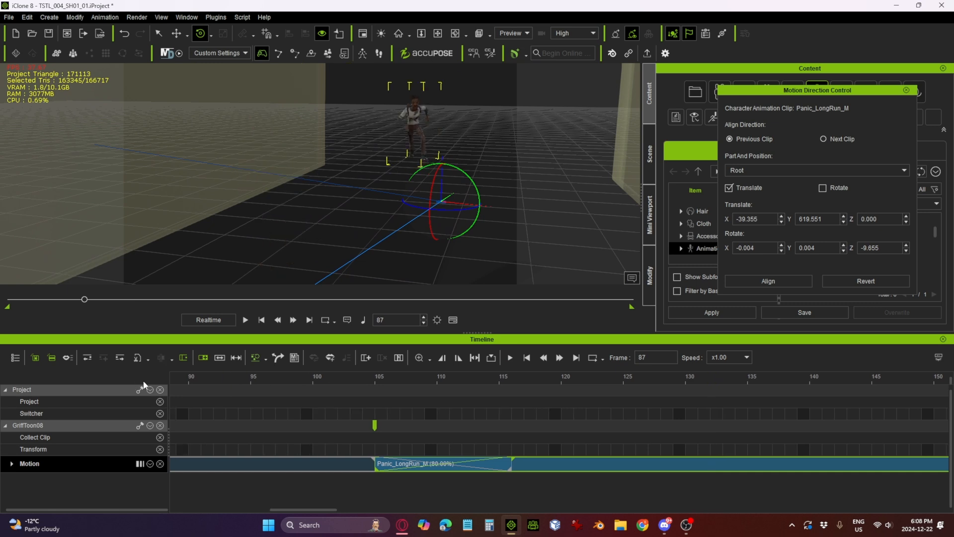
left_click(244, 320)
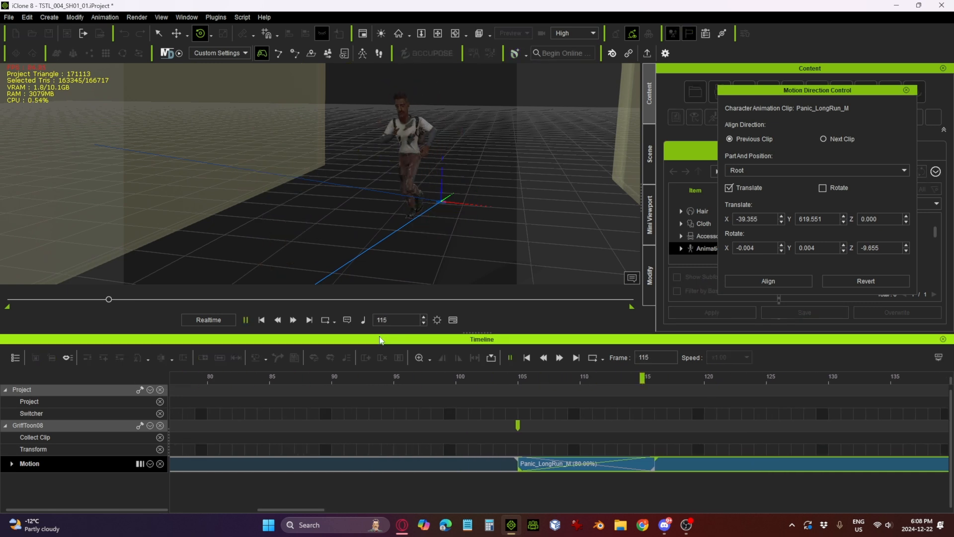
left_click(456, 377)
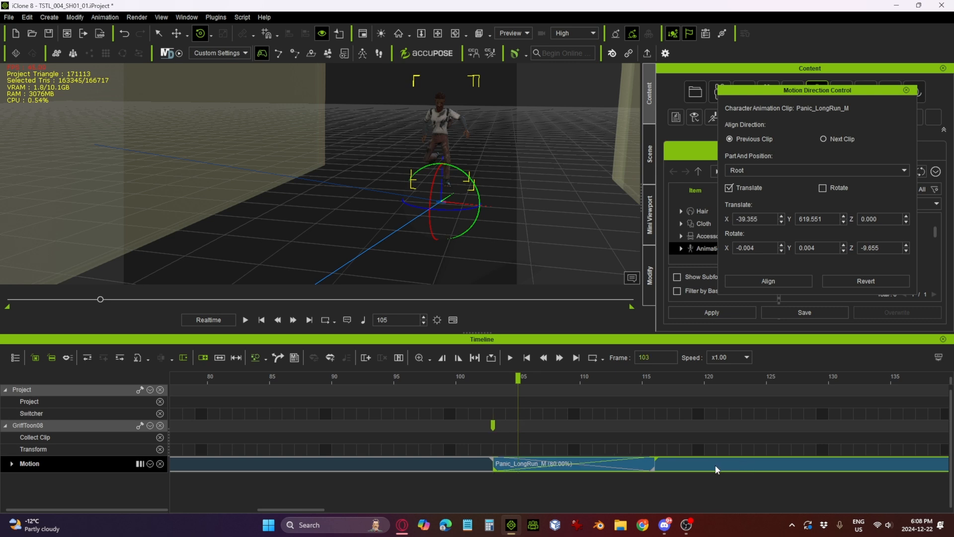
left_click(245, 320)
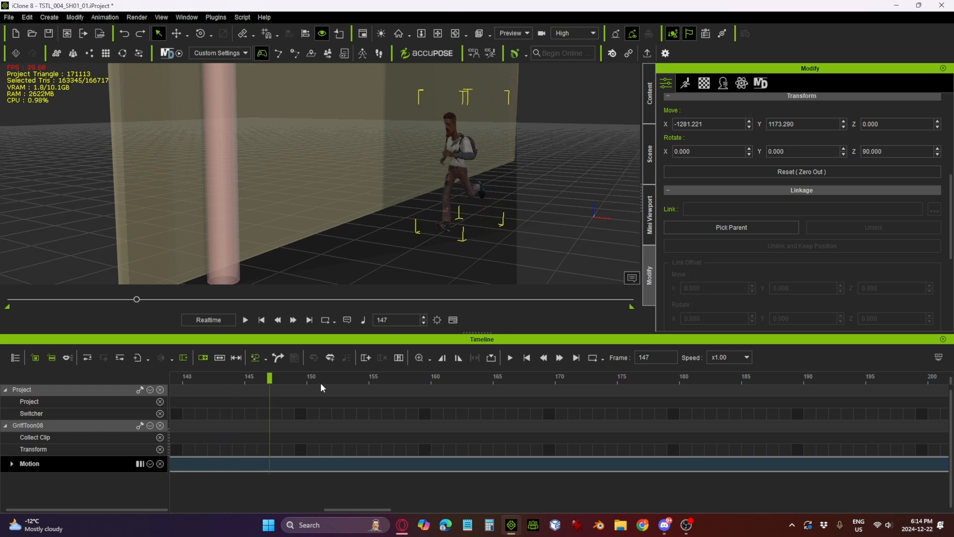
Apply a Normal Break at frame 160 and select the clip part after it
left_click(431, 377)
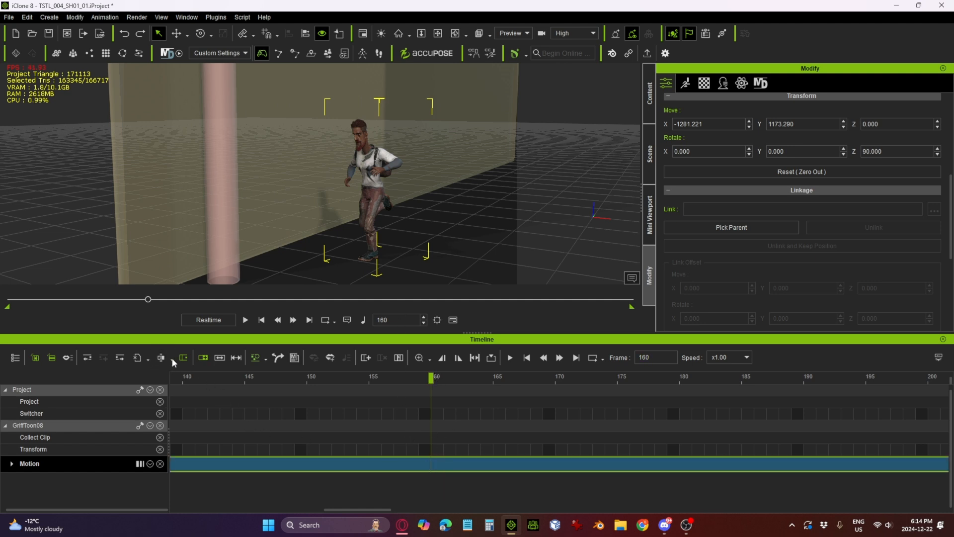
left_click(169, 357)
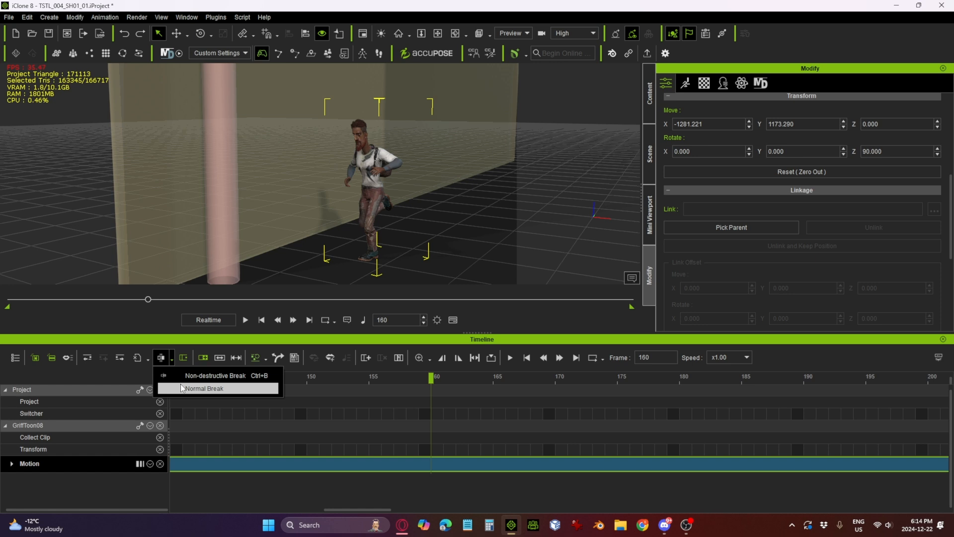
left_click(204, 388)
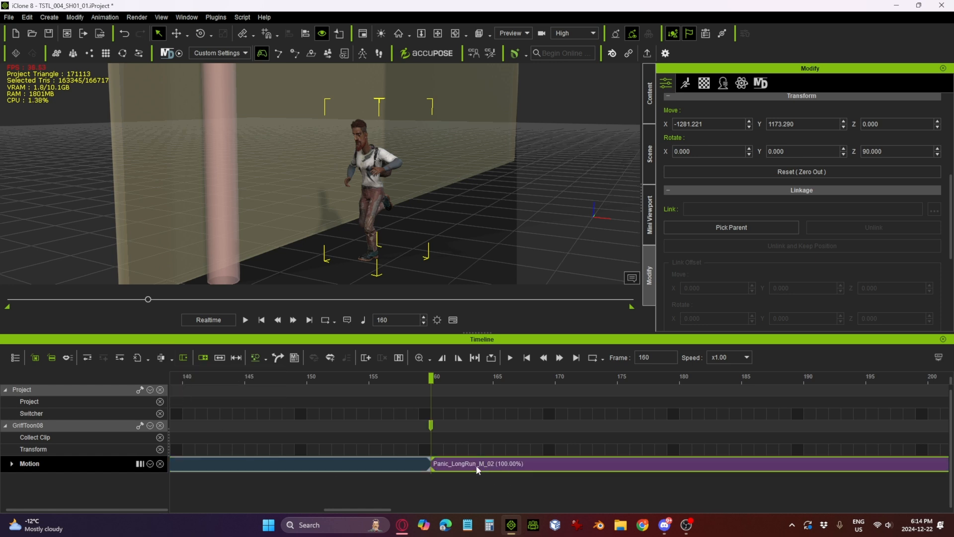
mouse_move(436, 377)
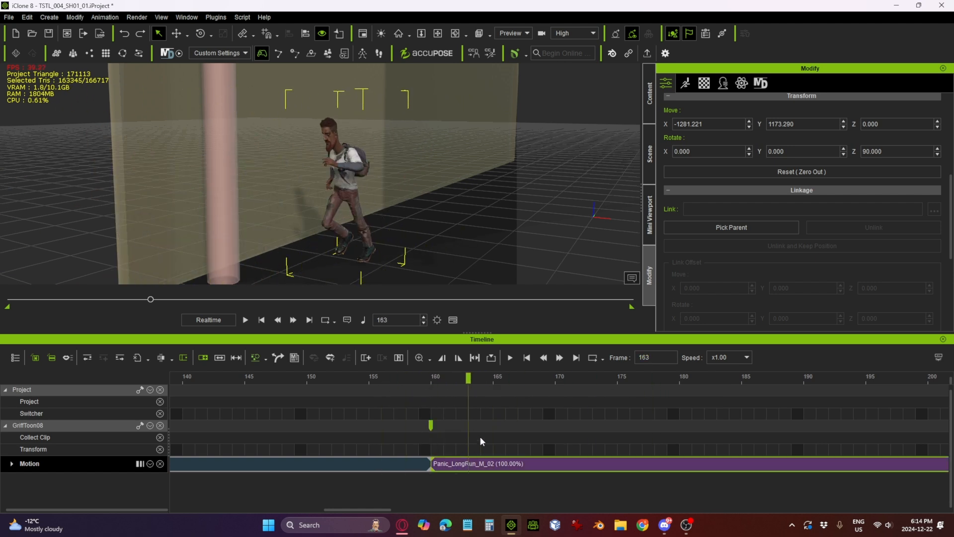
left_click(444, 376)
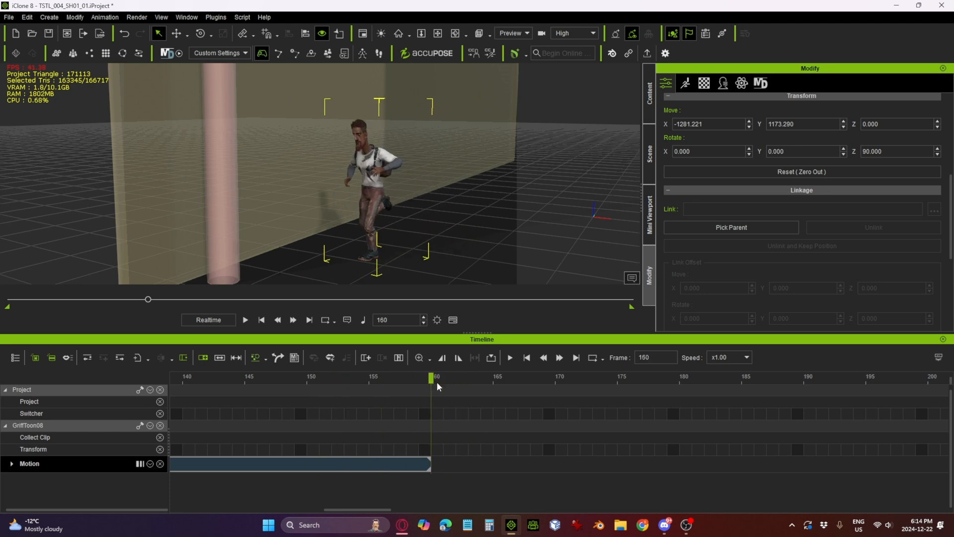
mouse_move(360, 121)
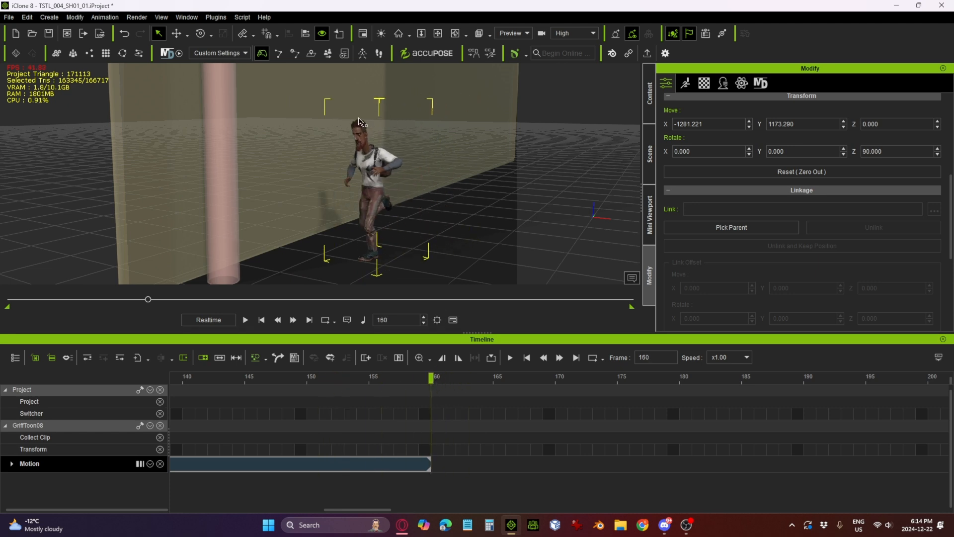
Open AccuPOSE and browse Core > Daily Life > Mobility running poses
left_click(426, 53)
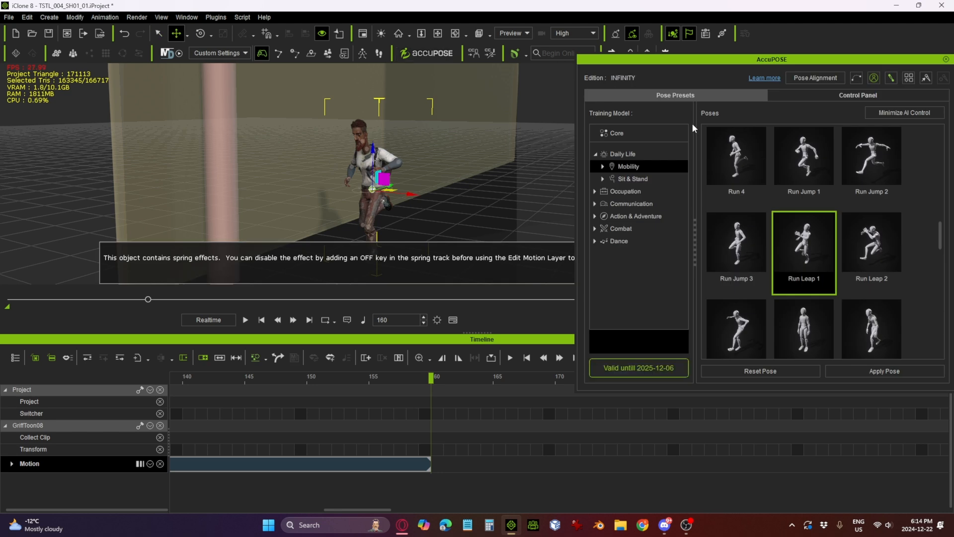
left_click(616, 133)
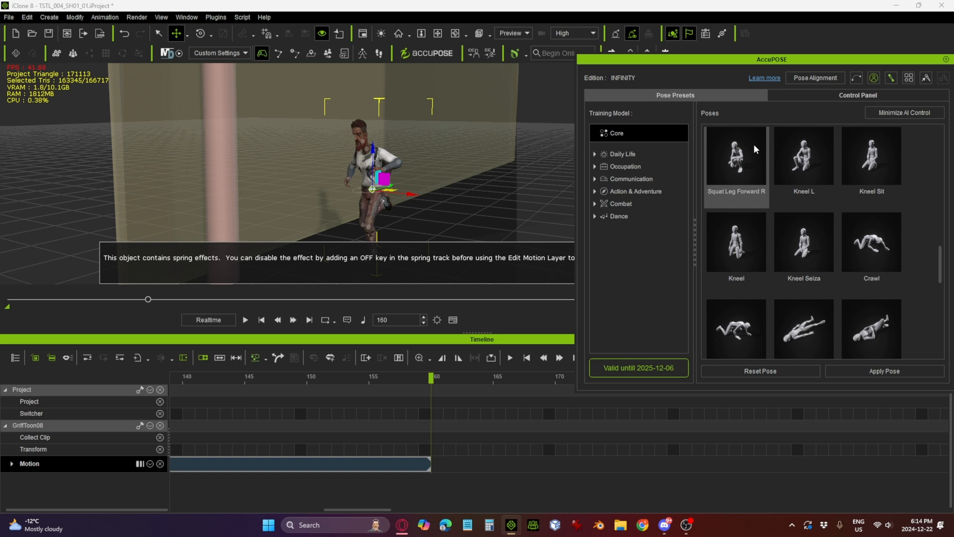
mouse_move(623, 141)
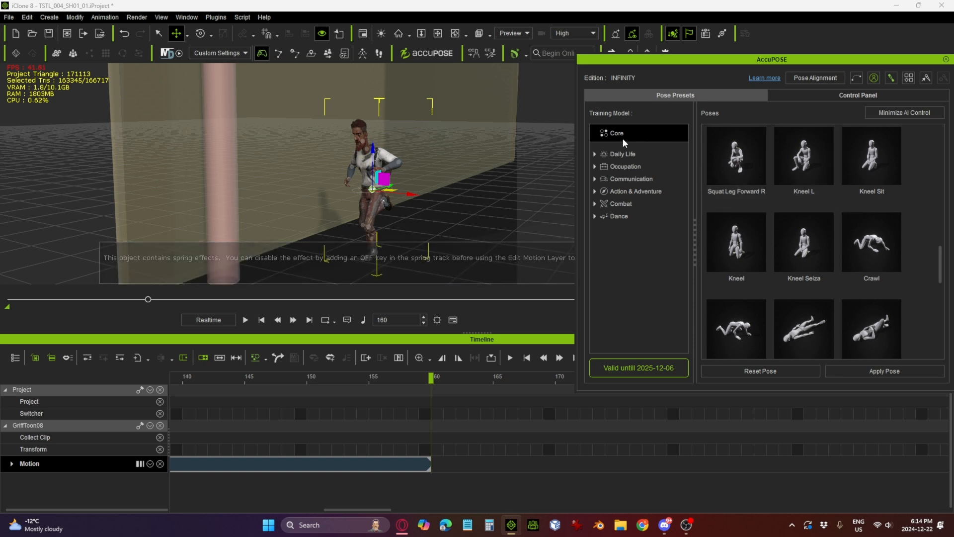
left_click(621, 153)
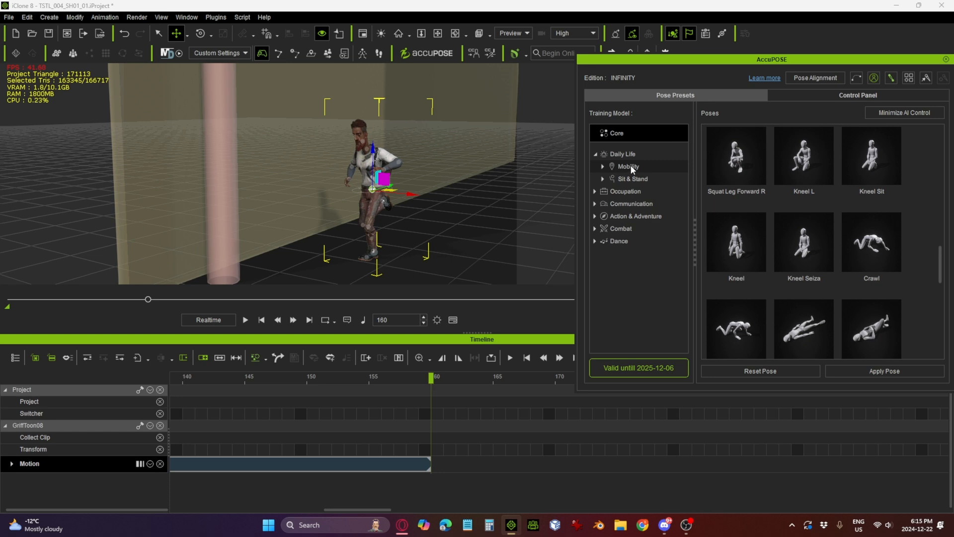
left_click(626, 166)
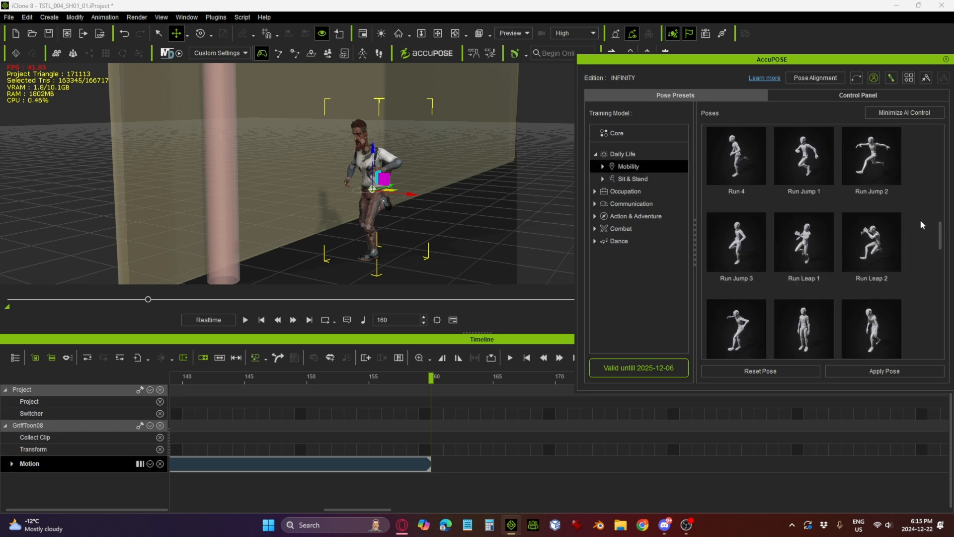
left_click(869, 263)
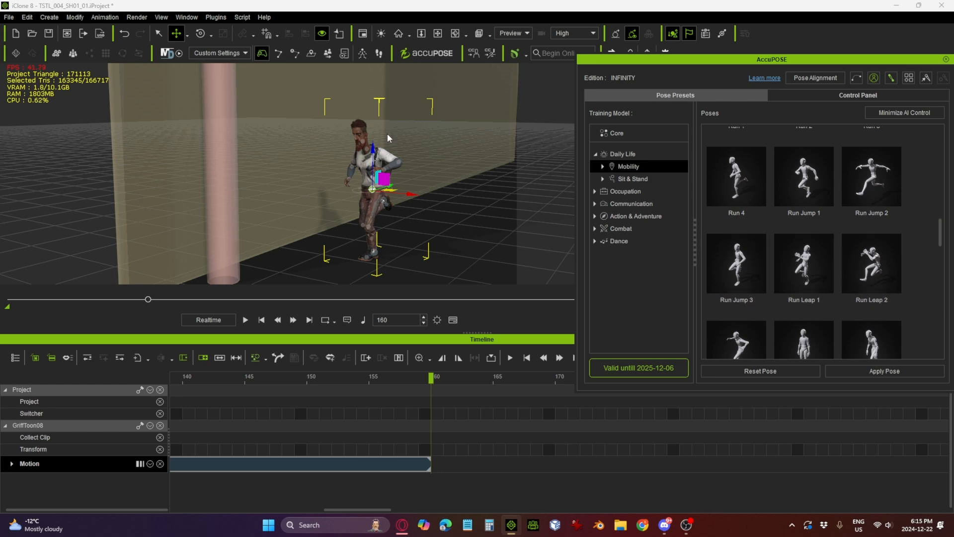
mouse_move(795, 117)
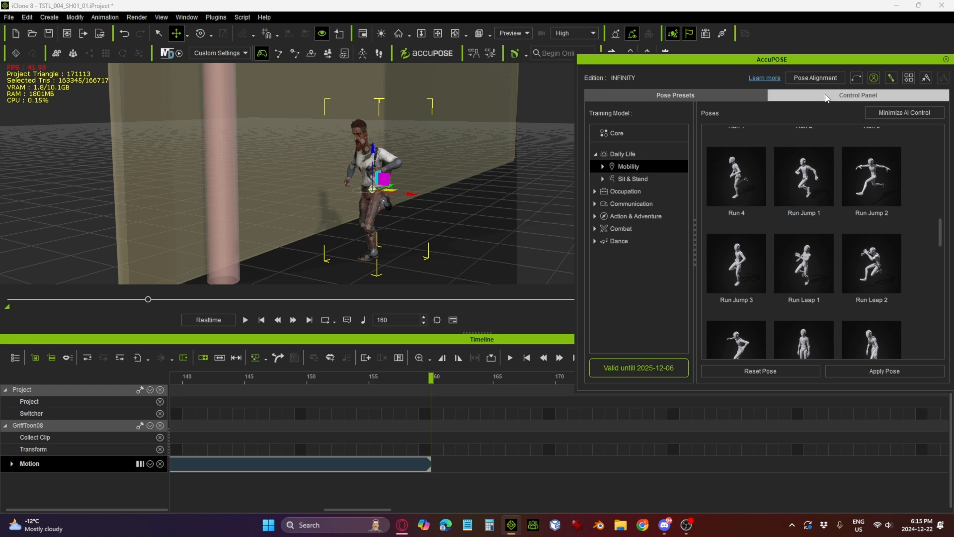
In Control Panel mode, drag Griff's hand effector to swing his arm back, then expand the motion track
left_click(857, 95)
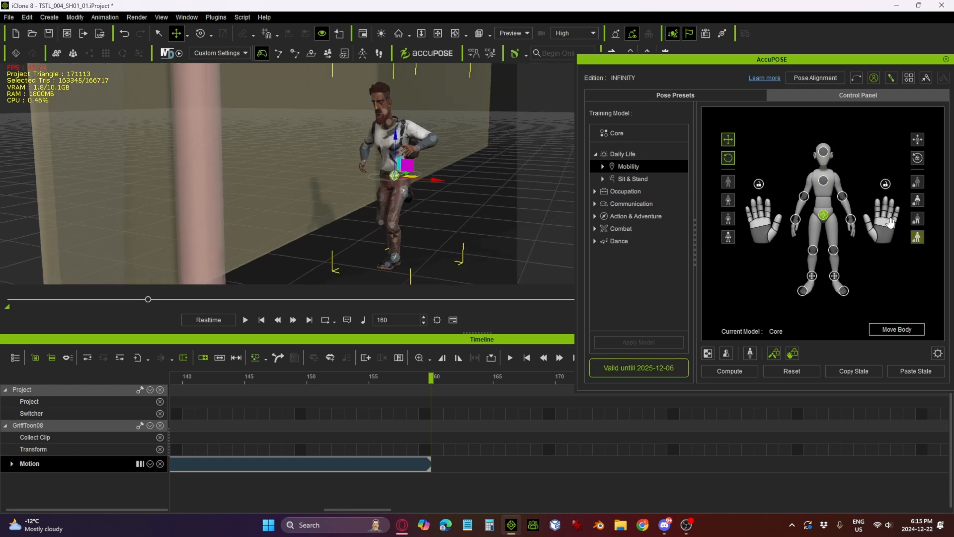
left_click(850, 219)
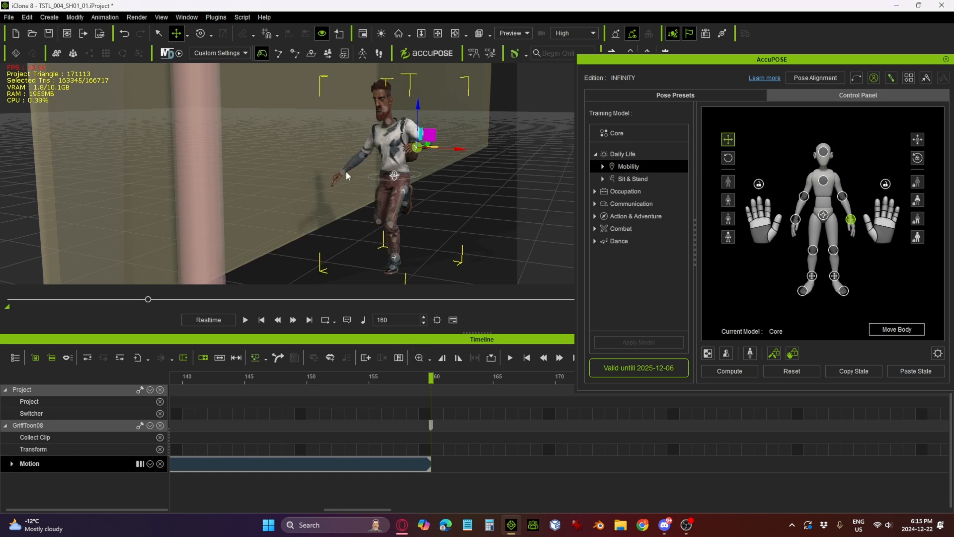
left_click_drag(431, 377, 296, 377)
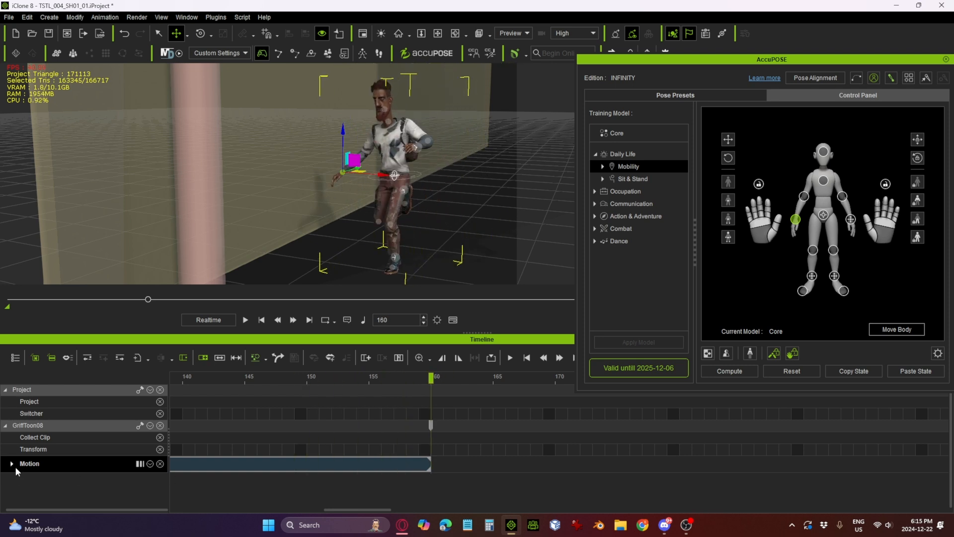
left_click(11, 463)
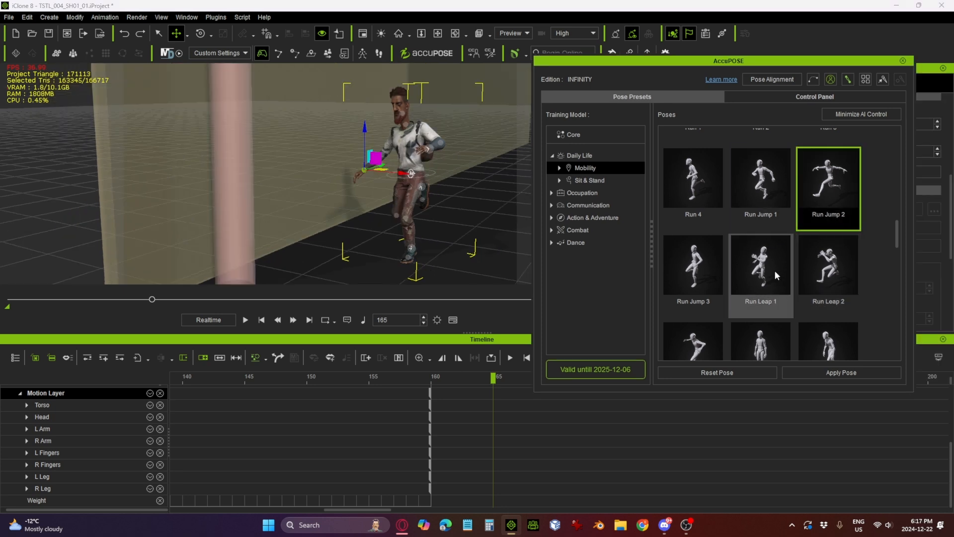
Apply the Run Leap 1 preset at frame 165 and open Pose Alignment
left_click(760, 265)
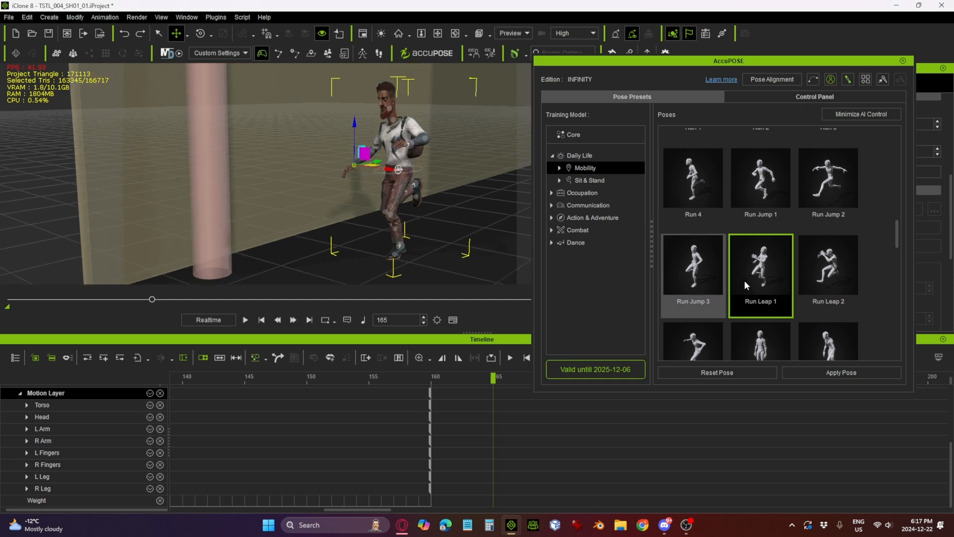
mouse_move(769, 284)
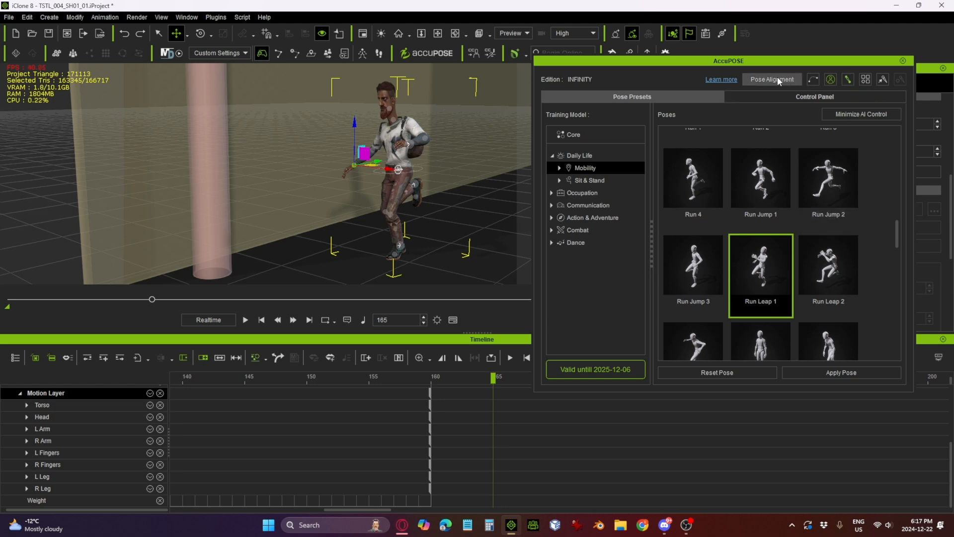
left_click(771, 79)
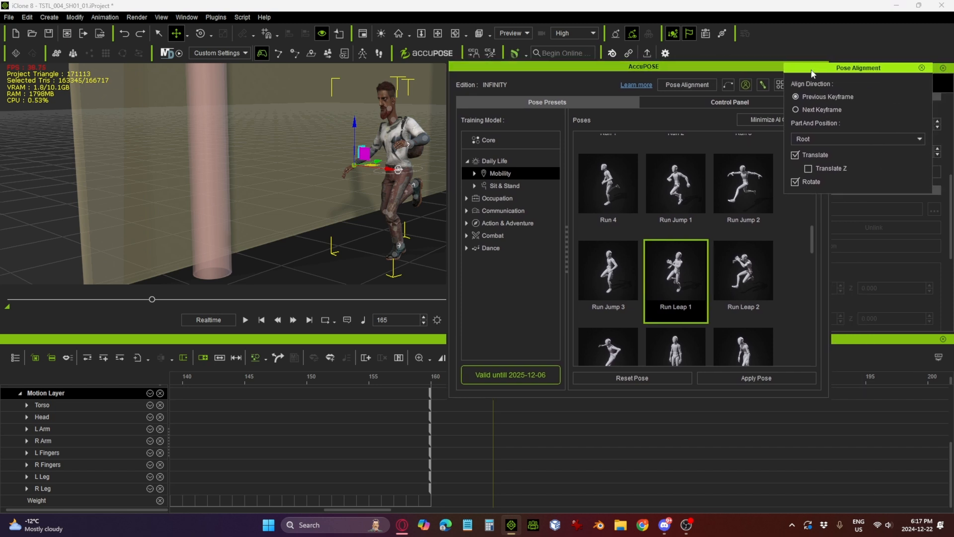
Align the Run Leap 1 pose on the left foot and scrub to frame 165
left_click(856, 139)
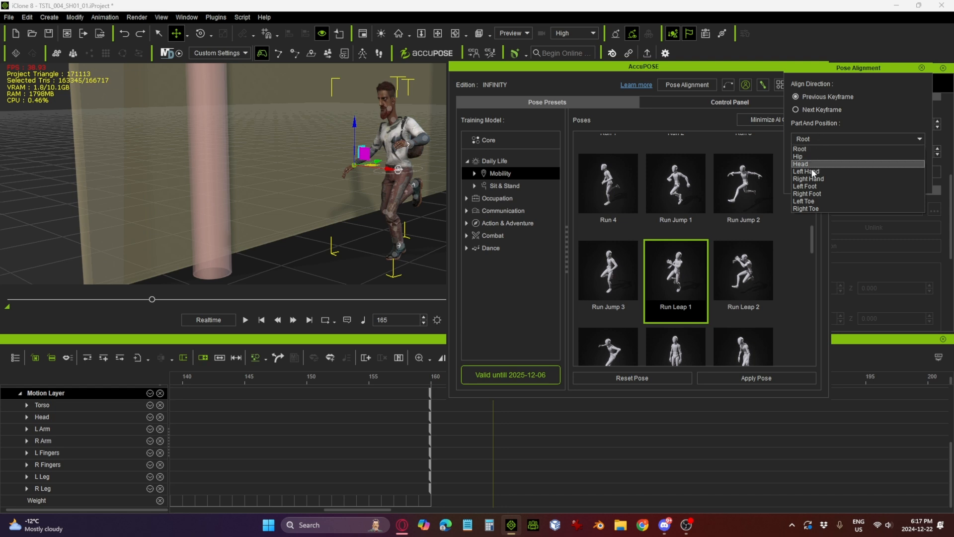
mouse_move(815, 187)
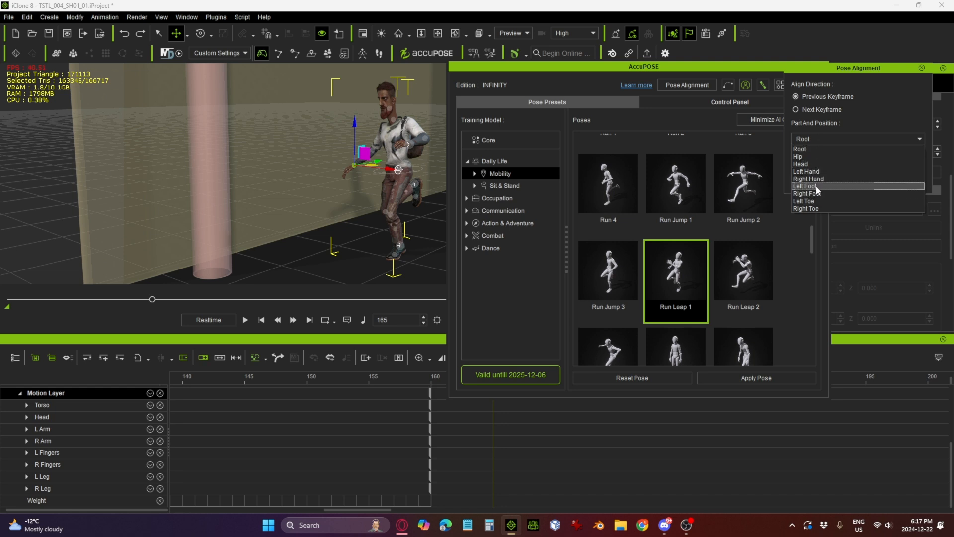
left_click(804, 186)
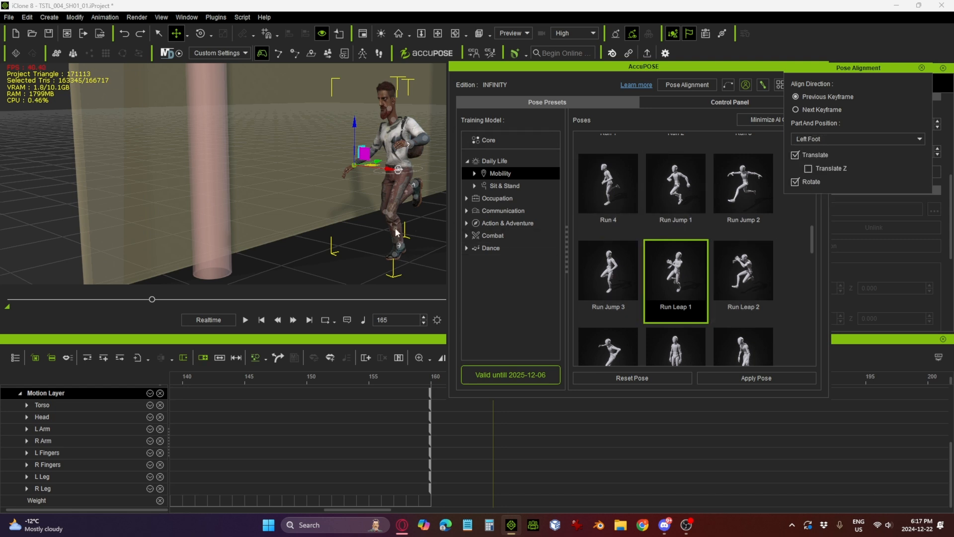
mouse_move(681, 298)
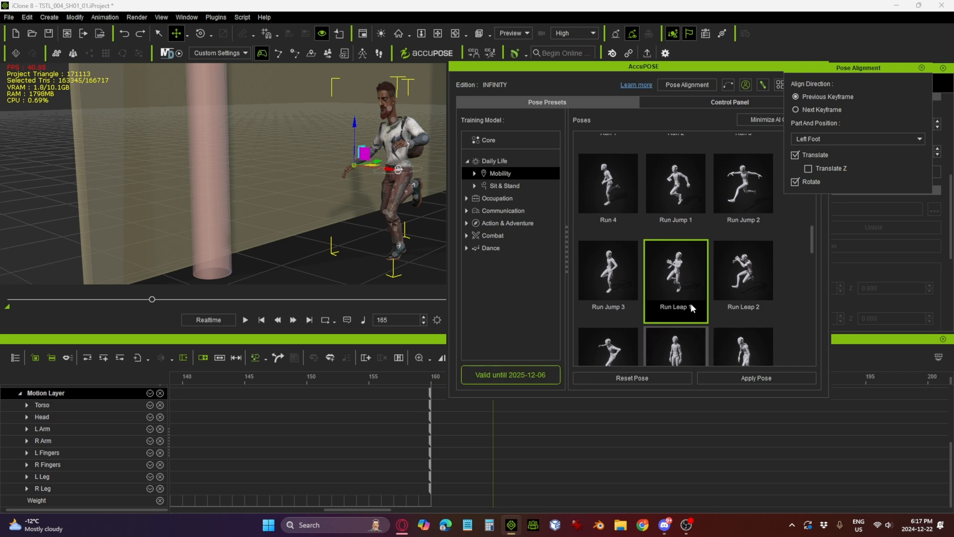
mouse_move(681, 271)
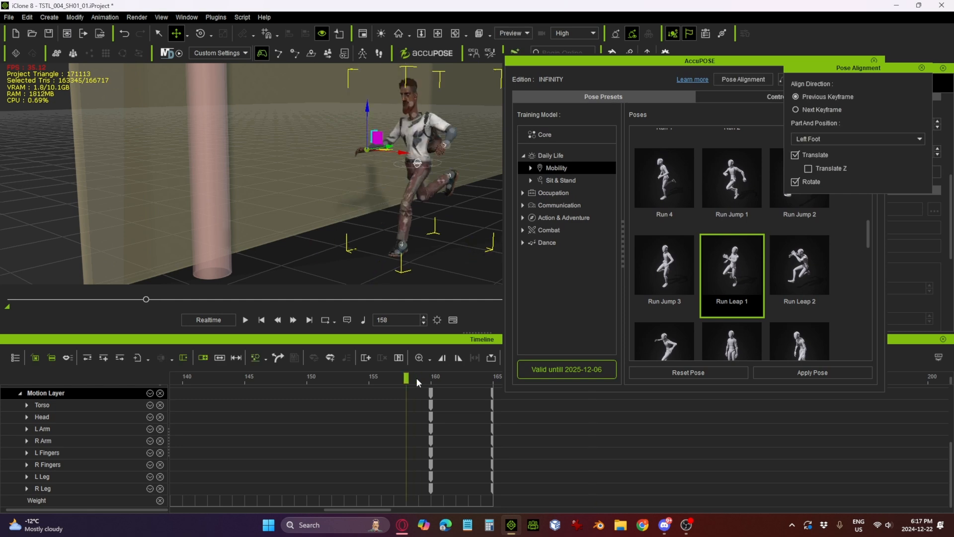
left_click_drag(406, 378, 493, 378)
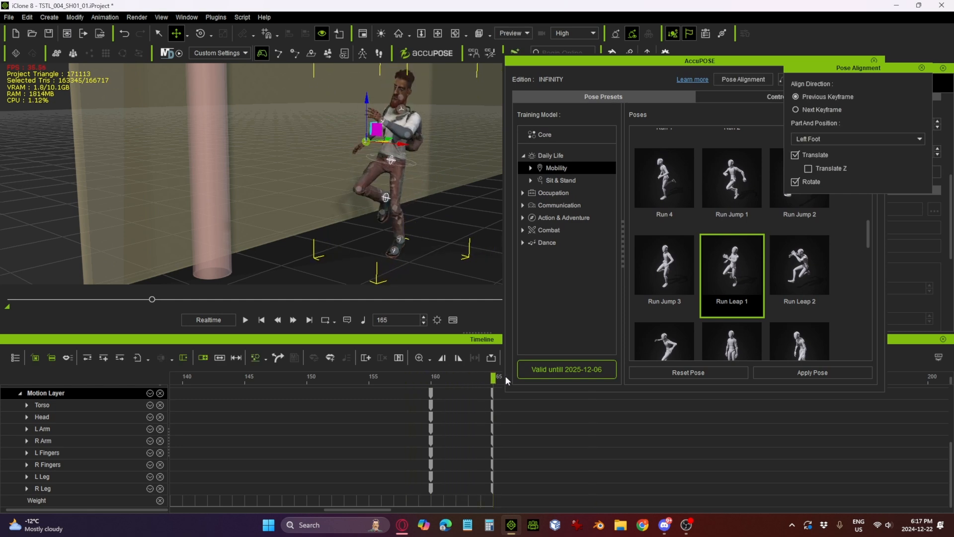
mouse_move(475, 291)
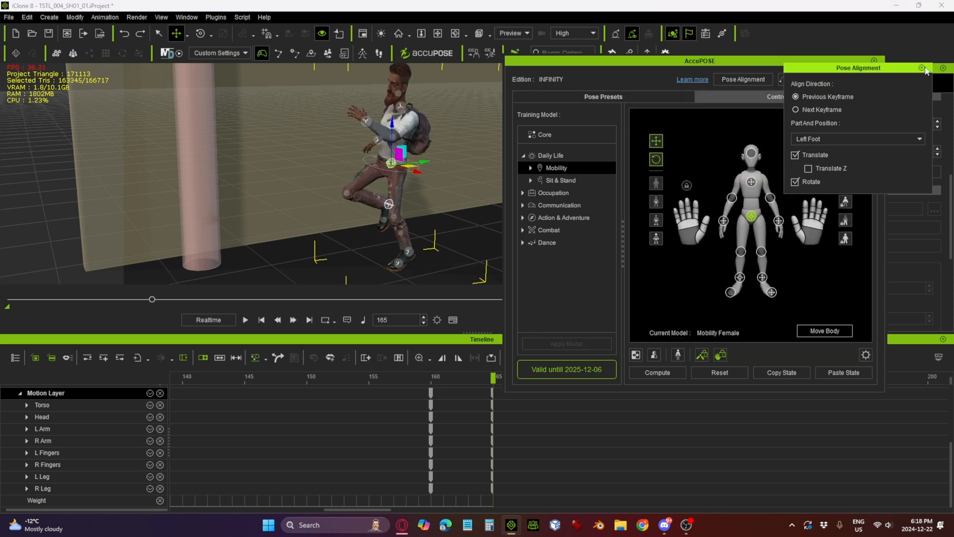
Dismiss the Pose Alignment popup after anchoring alignment on the root
left_click(921, 67)
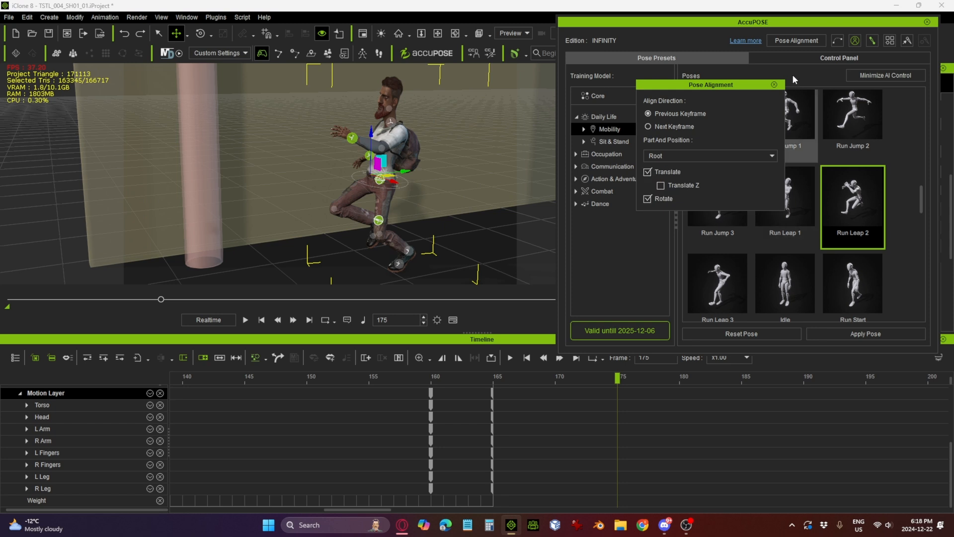
Close the Pose Alignment settings before keying the frame-170 leap pose
left_click(773, 85)
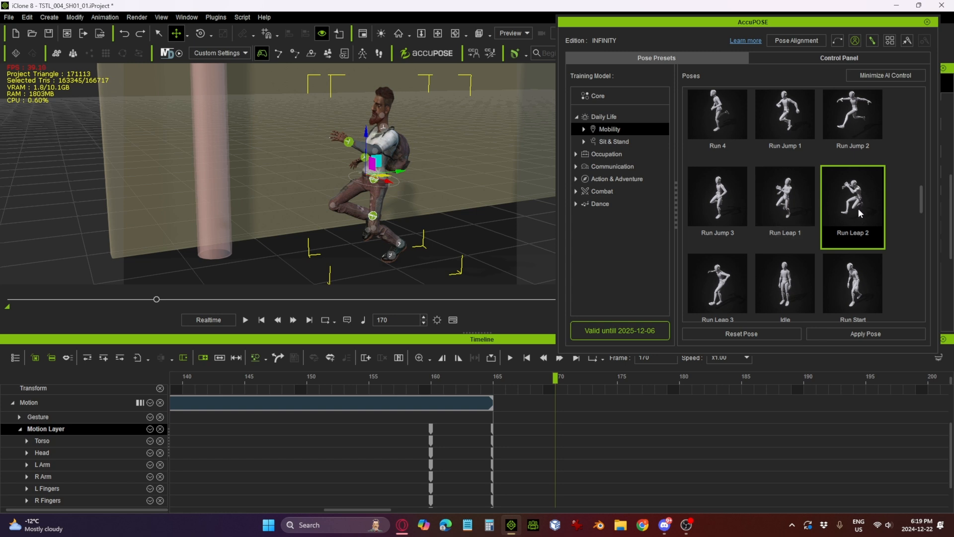
mouse_move(851, 113)
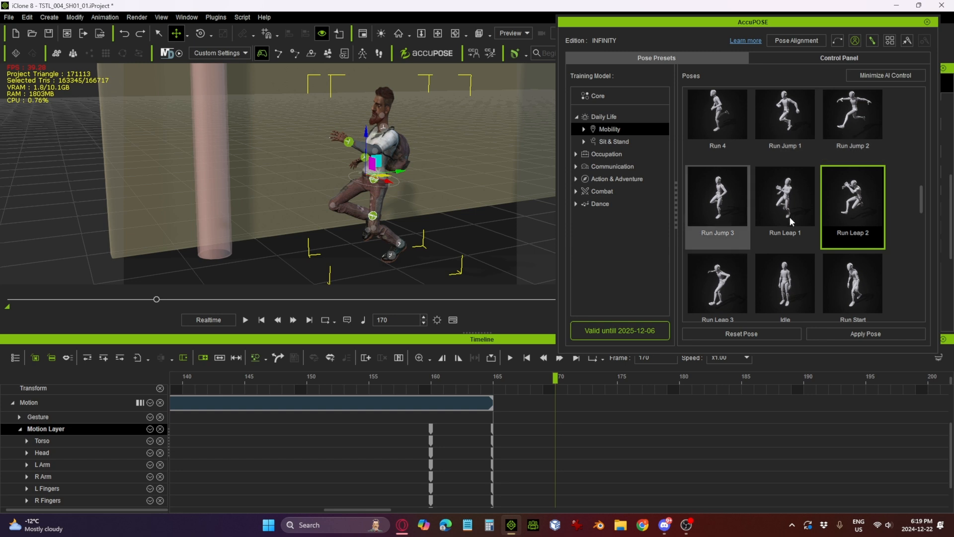
mouse_move(783, 207)
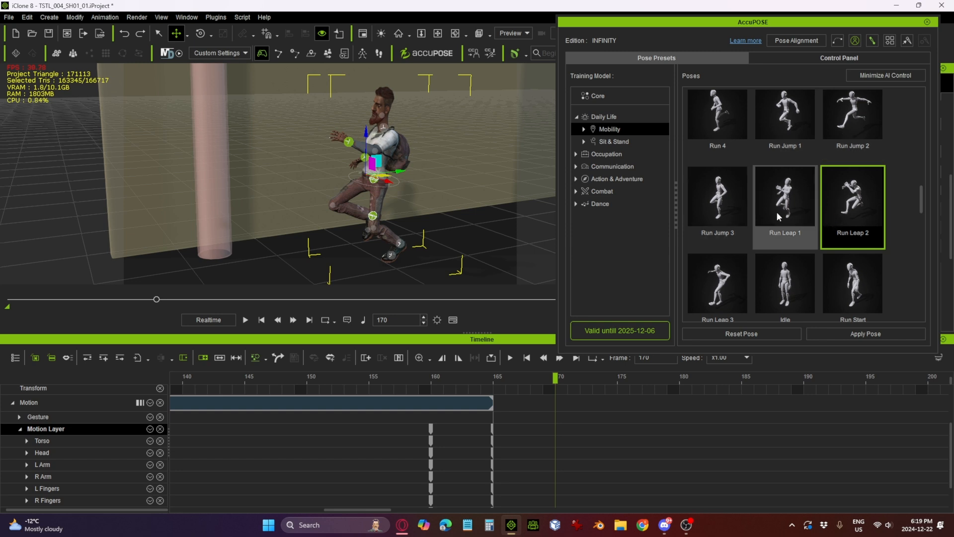
mouse_move(783, 285)
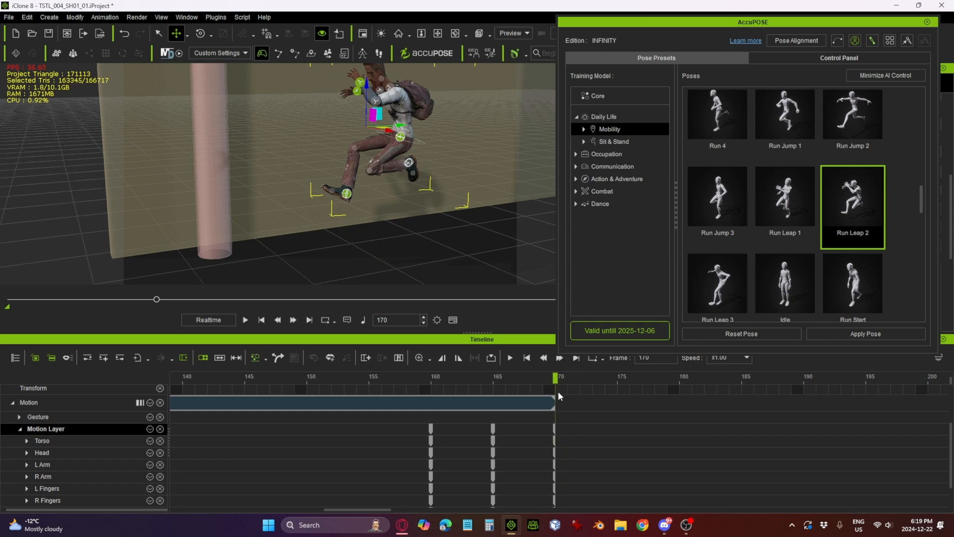
mouse_move(411, 168)
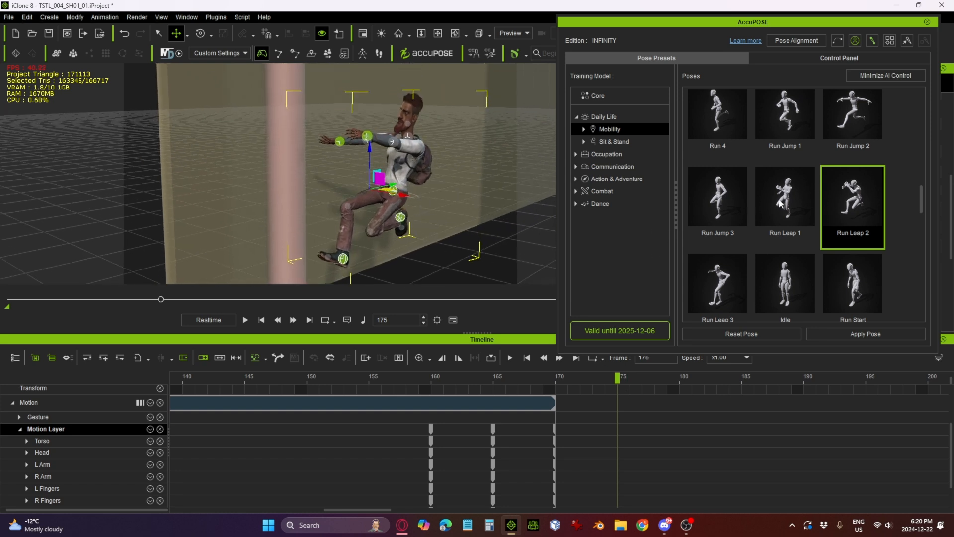
Apply the Combat > Superpower > Wall Crawler 'Building Crawl 1' pose at frame 175
scroll("down", 3)
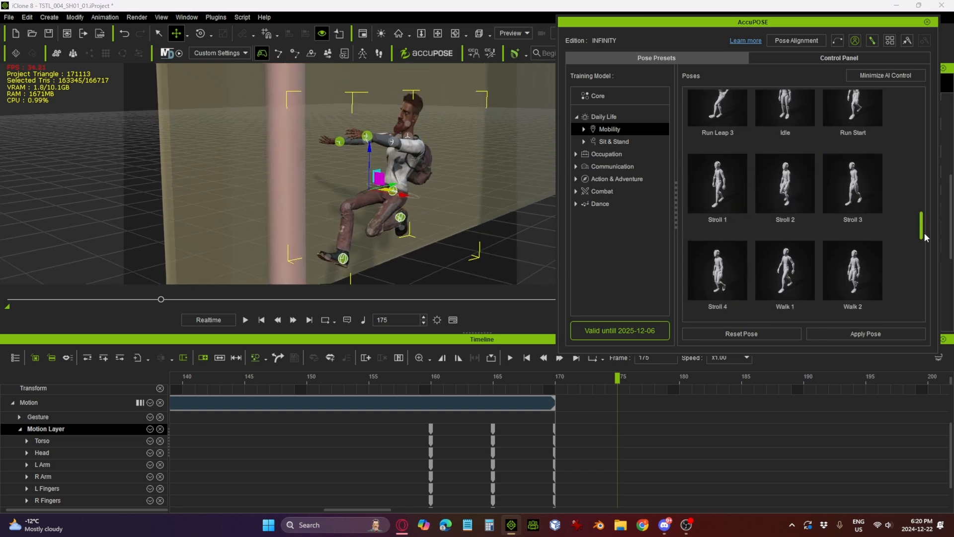
scroll("down", 3)
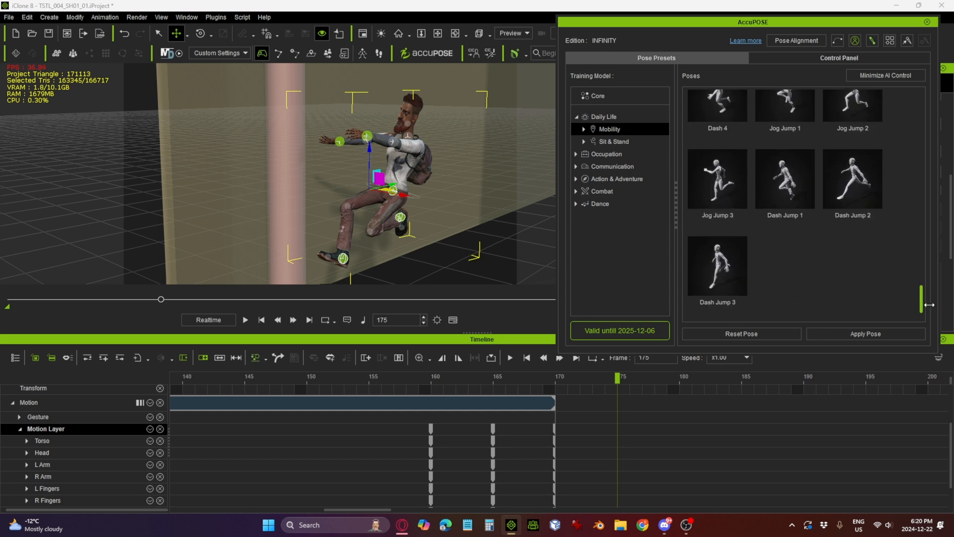
scroll("down", 3)
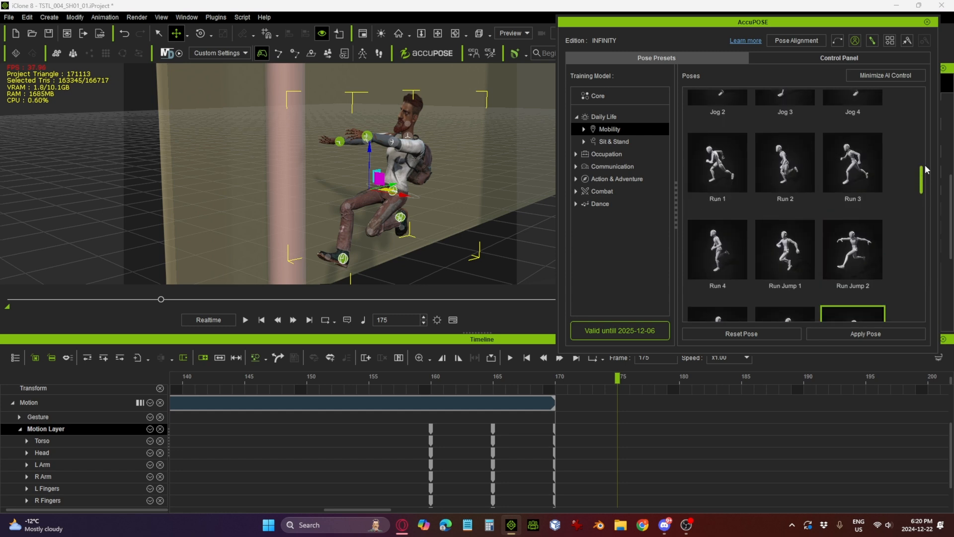
scroll("down", 3)
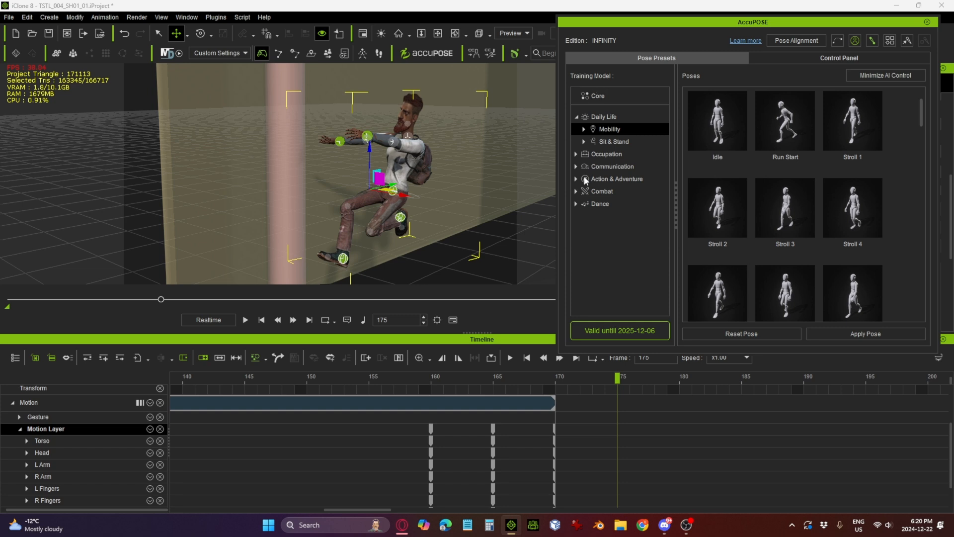
left_click(575, 191)
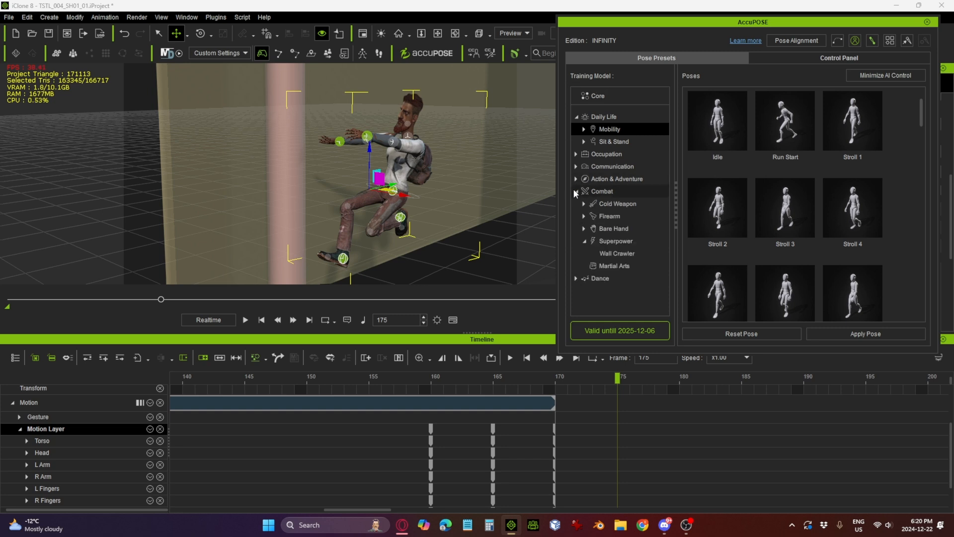
left_click(616, 253)
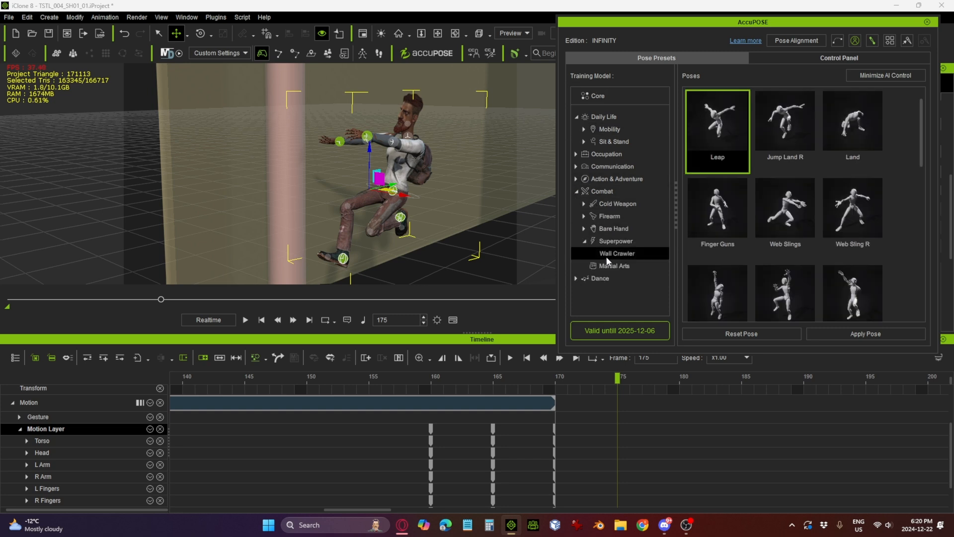
scroll("down", 3)
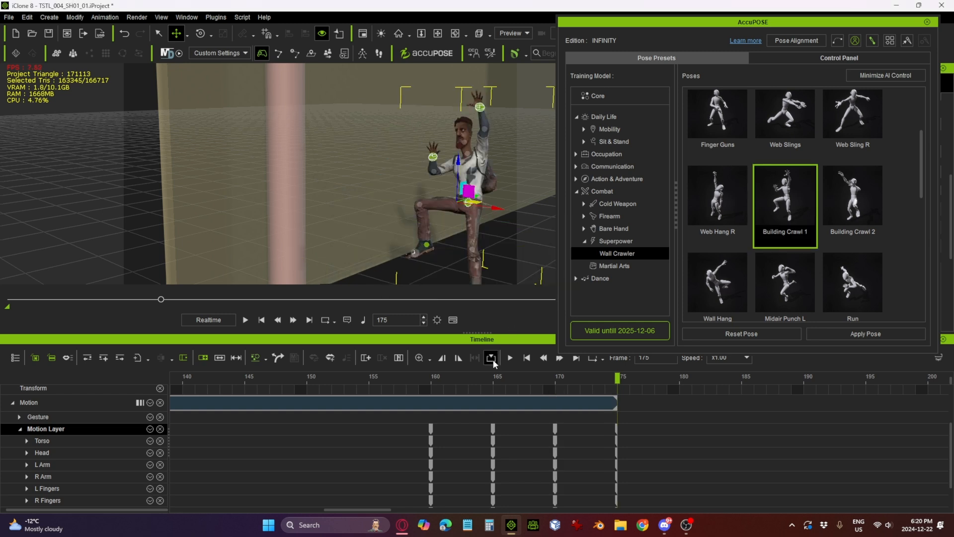
Switch the effector Control Panel to Move Body and compare frame 165 with frame 175
left_click(838, 58)
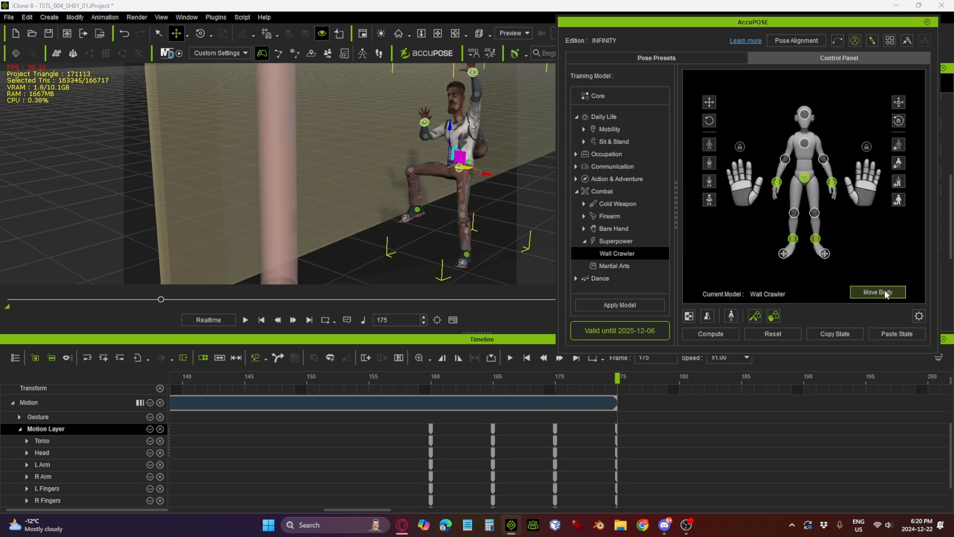
left_click(877, 292)
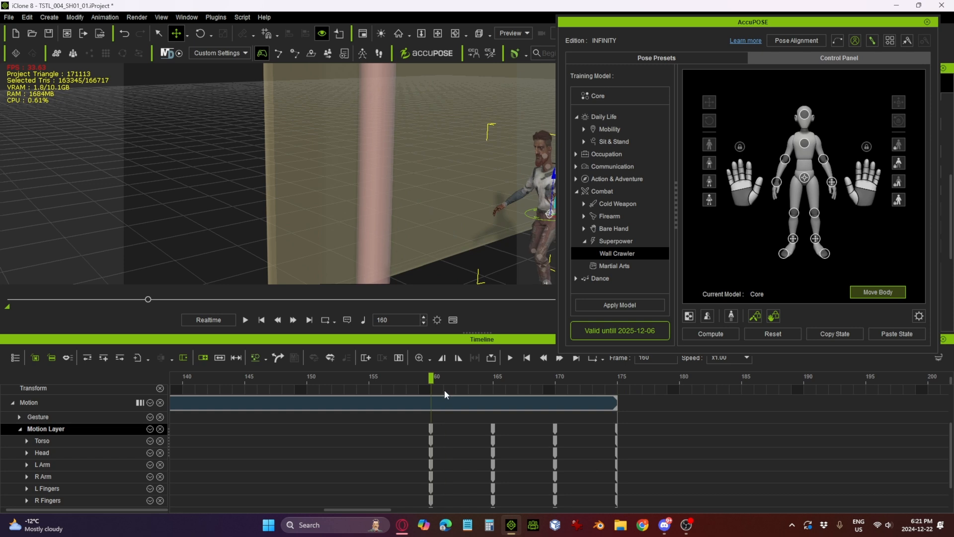
left_click(492, 376)
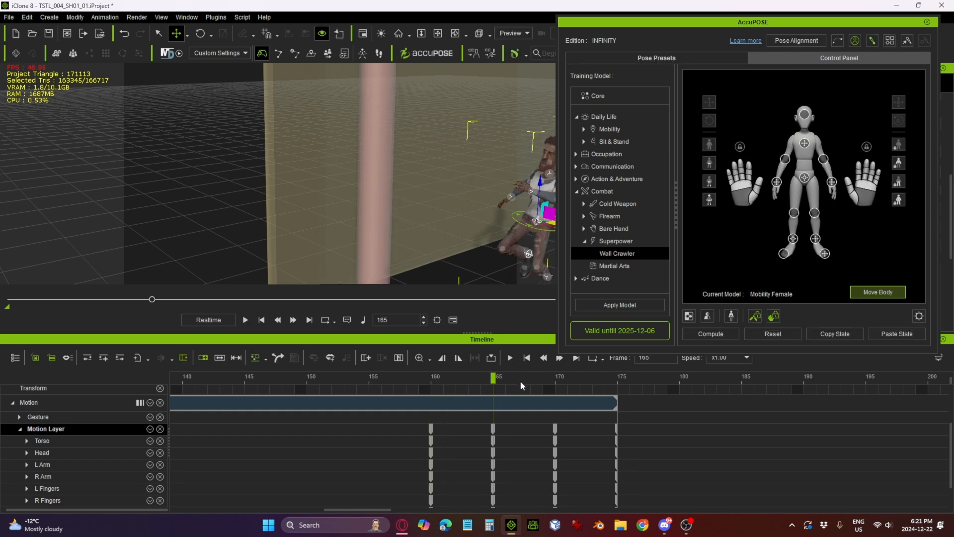
left_click(617, 376)
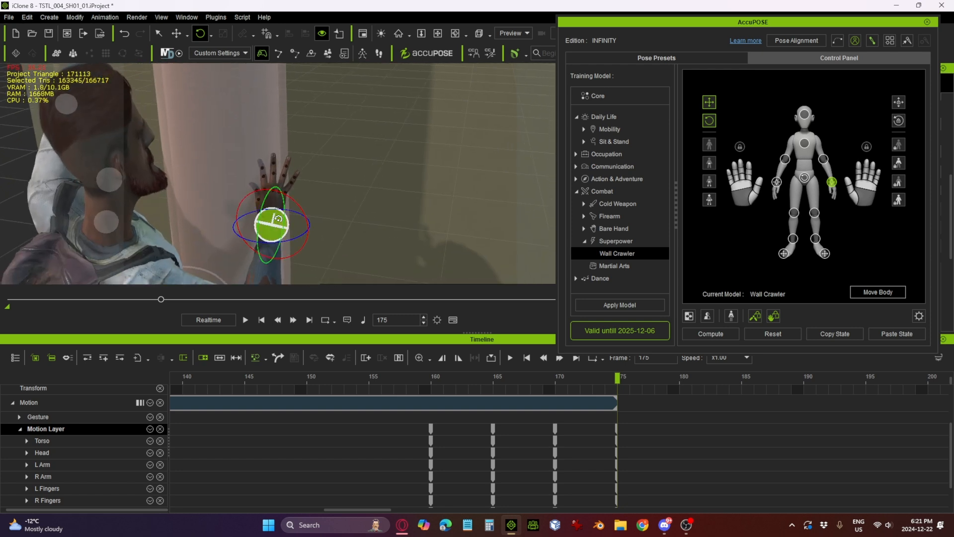
Reposition both of Griff's foot effectors against the pipe at frame 175
left_click(777, 181)
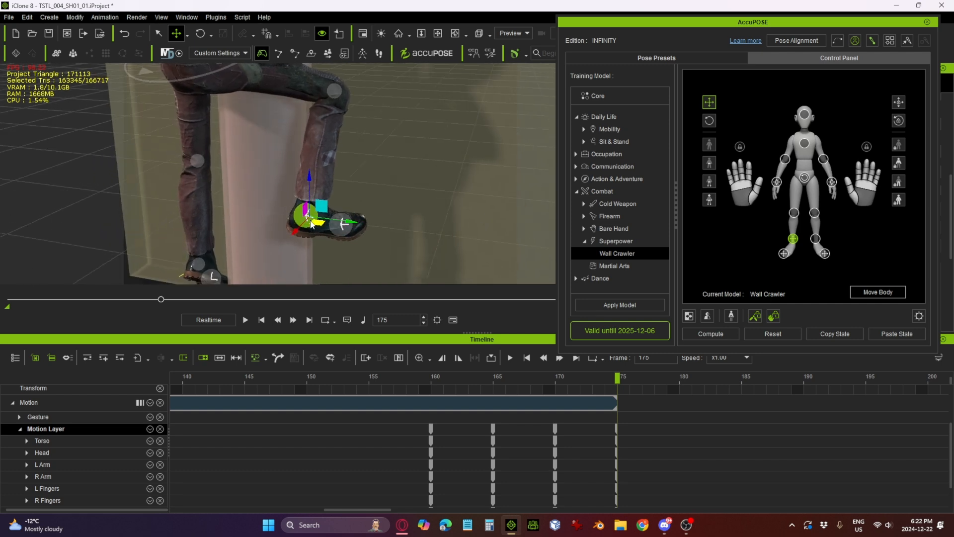
left_click_drag(310, 216, 304, 218)
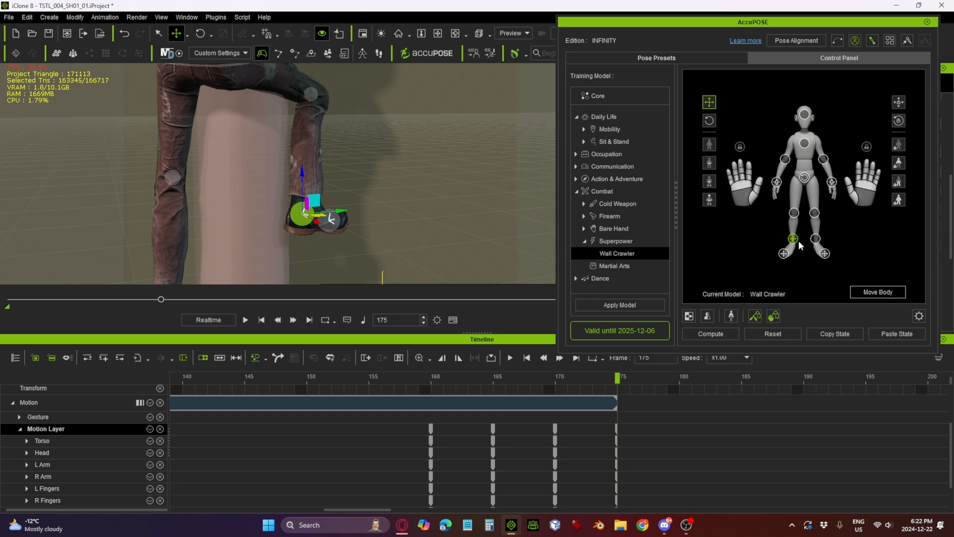
left_click(784, 252)
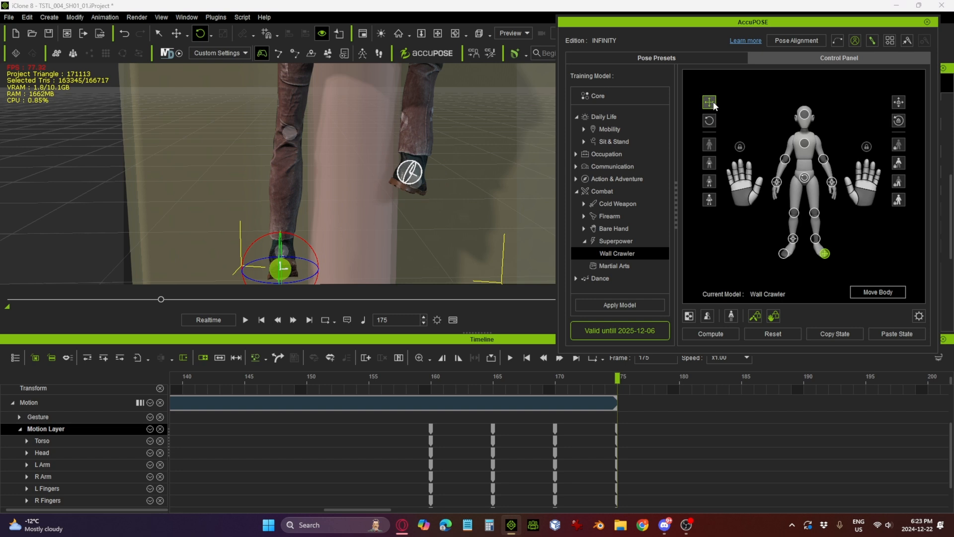
left_click(824, 252)
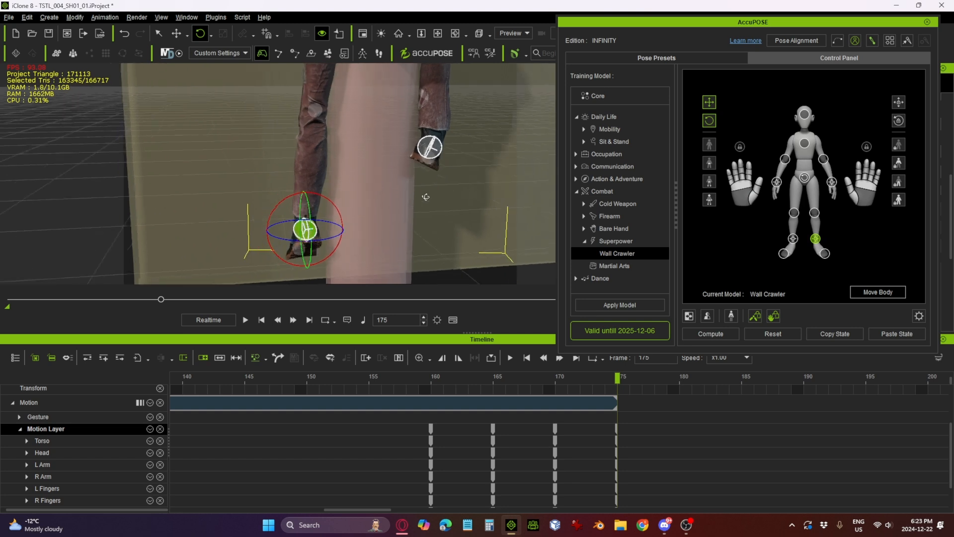
left_click(176, 33)
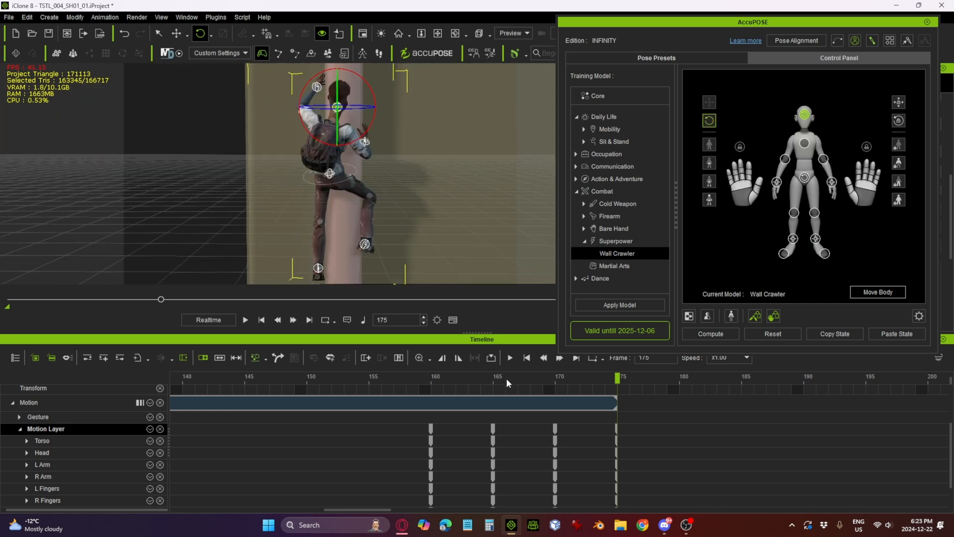
left_click(245, 319)
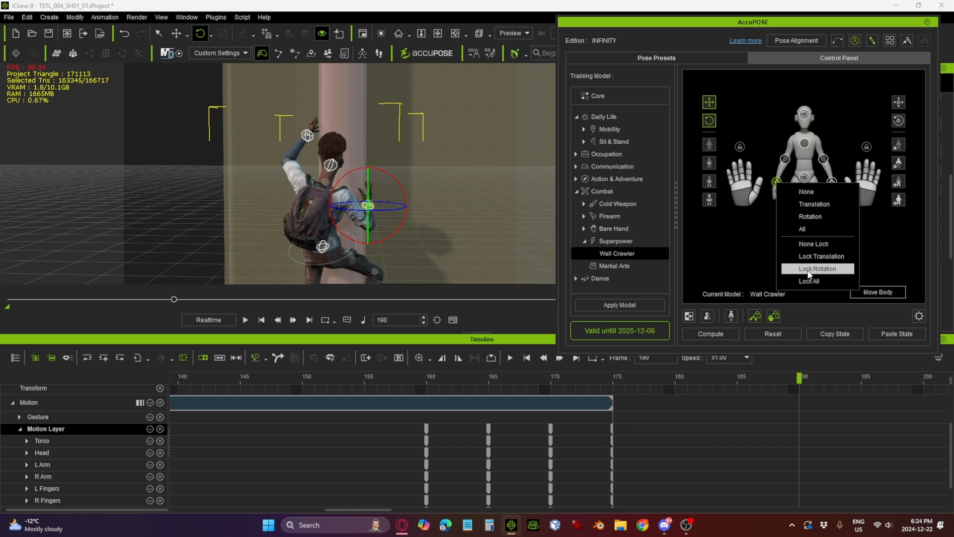
mouse_move(810, 280)
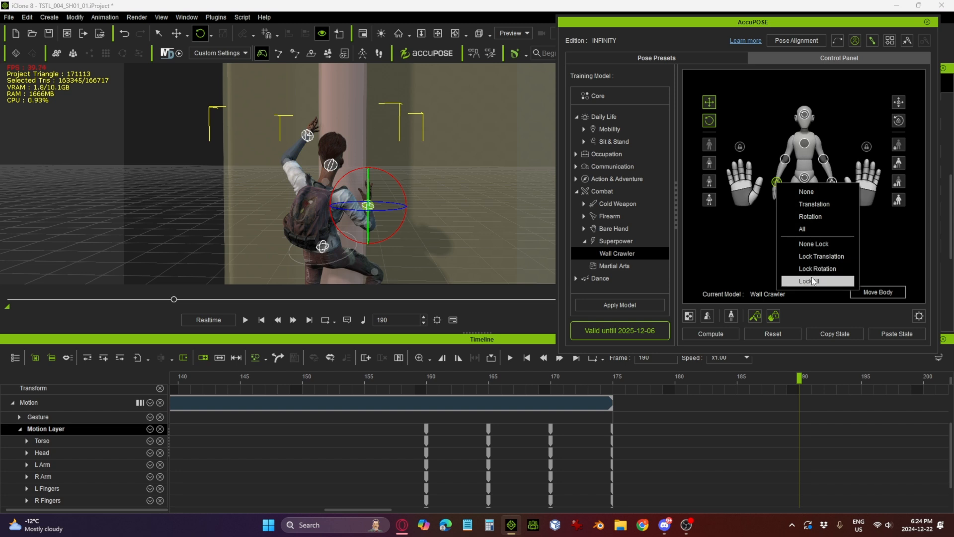
Lock Griff's hands, feet and hip effectors using the Control Panel lock options
left_click(809, 281)
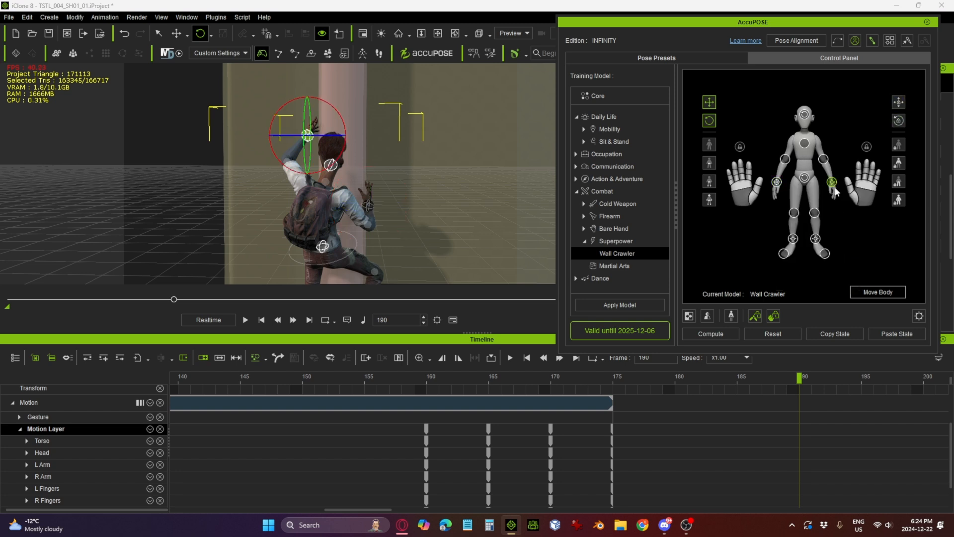
right_click(830, 181)
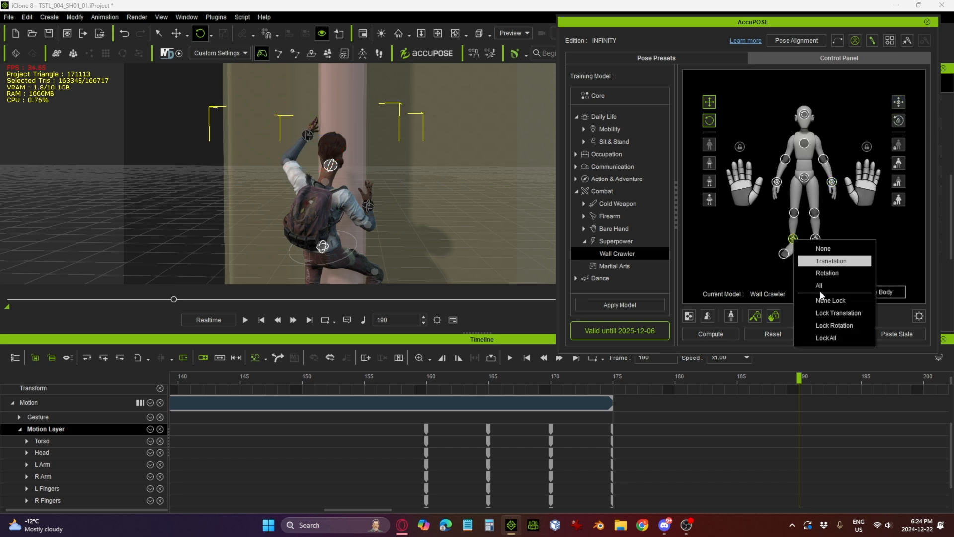
left_click(831, 260)
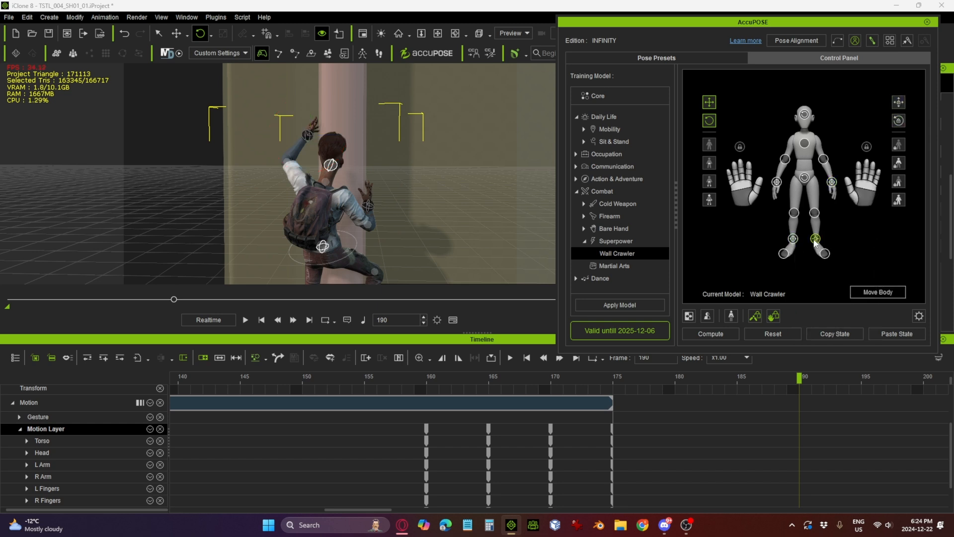
left_click(898, 121)
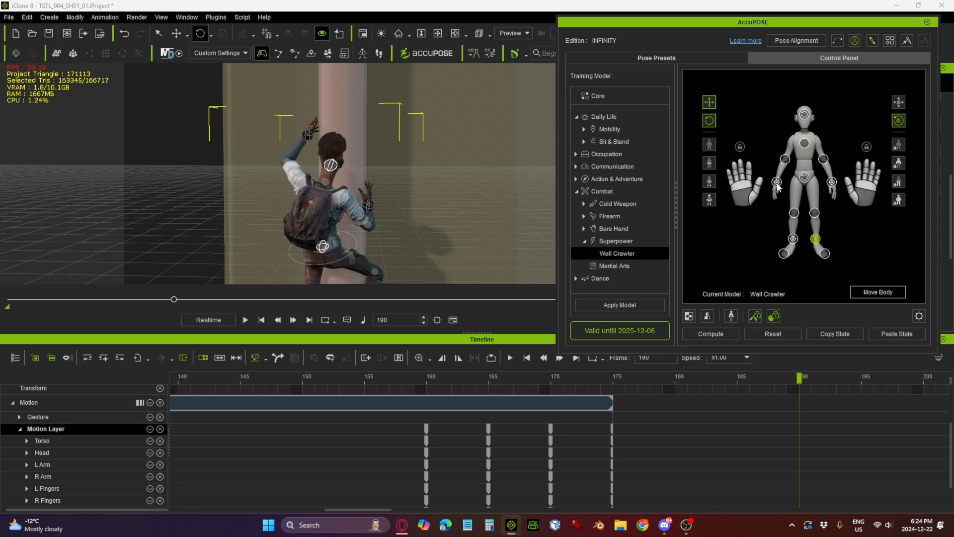
left_click(776, 182)
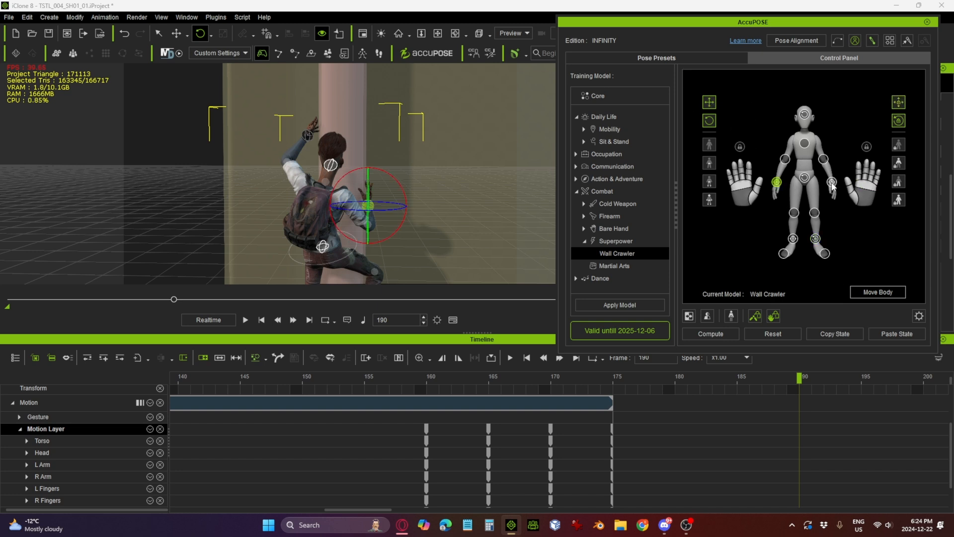
left_click(831, 181)
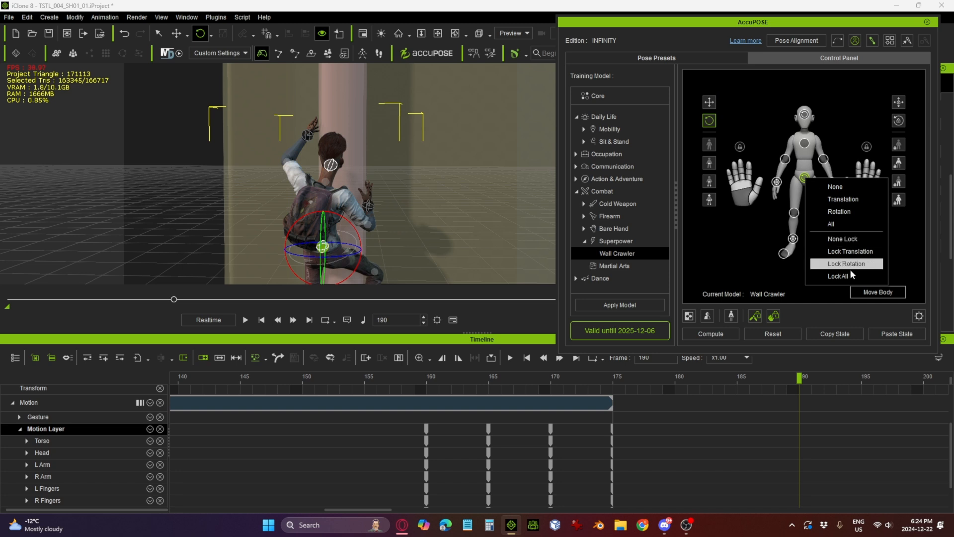
left_click(845, 263)
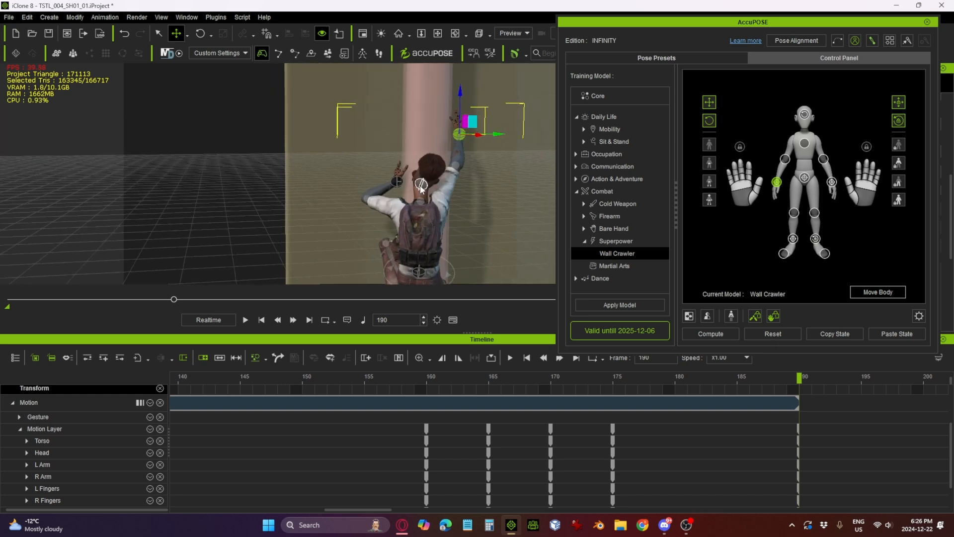
mouse_move(543, 393)
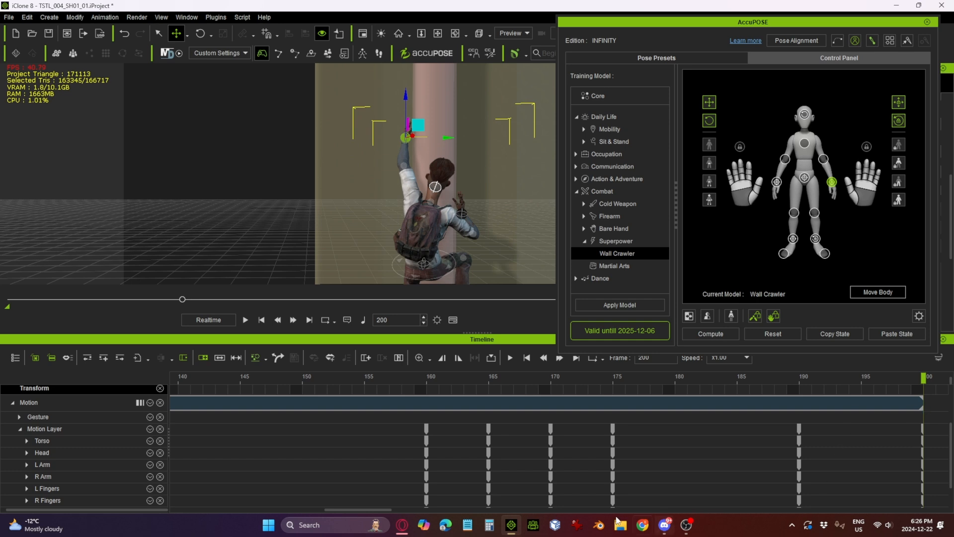
Scrub the timeline to review the climb, ending just before frame 190
scroll("right", 3)
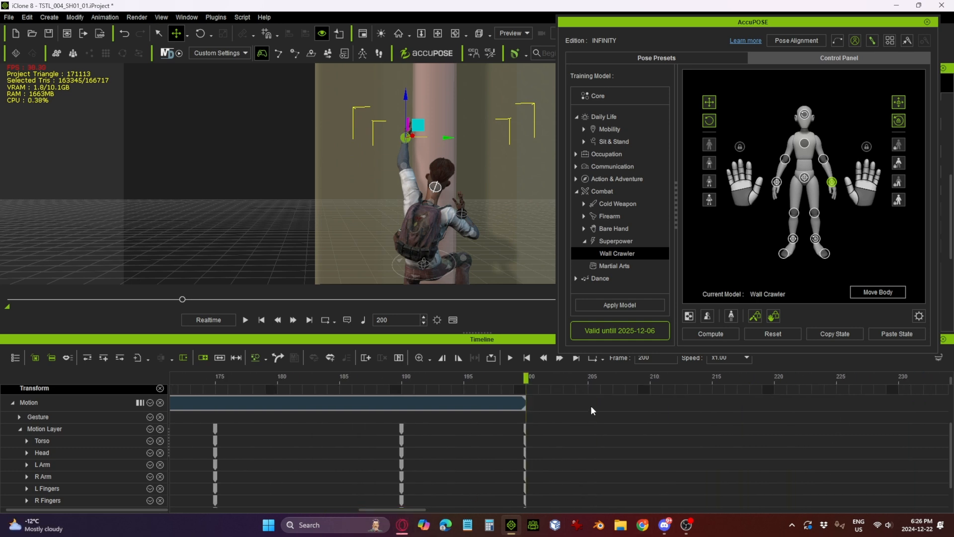
left_click(651, 377)
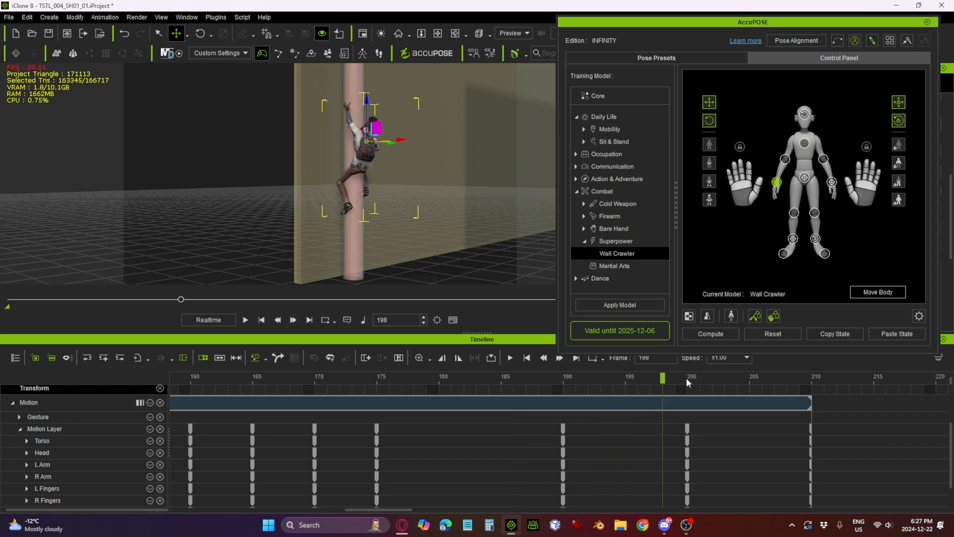
left_click(525, 377)
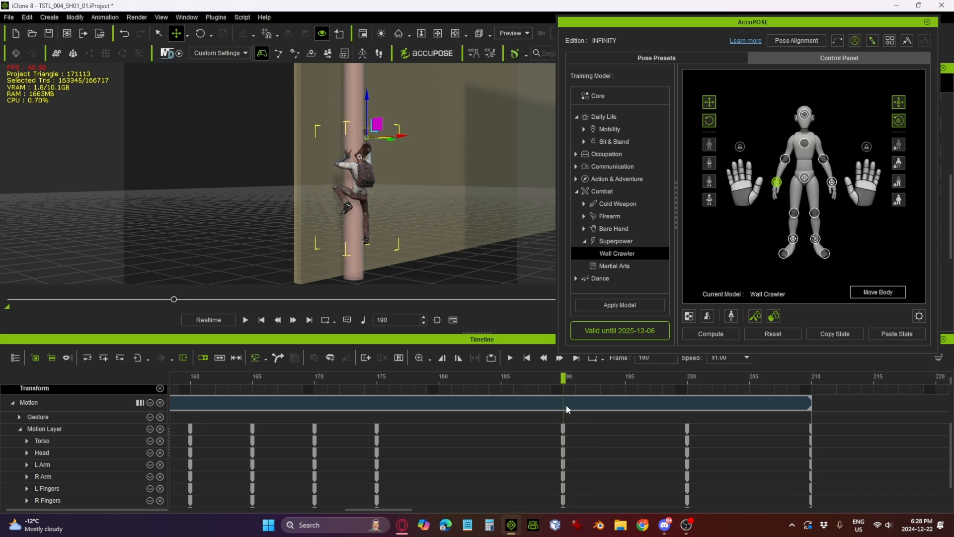
left_click(514, 378)
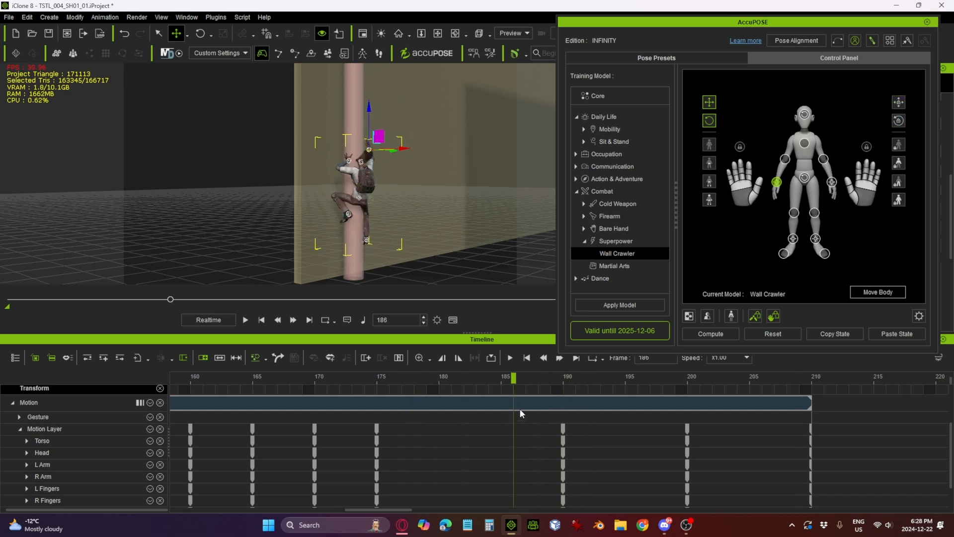
Move along the timeline to the frame 210 climbing pose
left_click(700, 377)
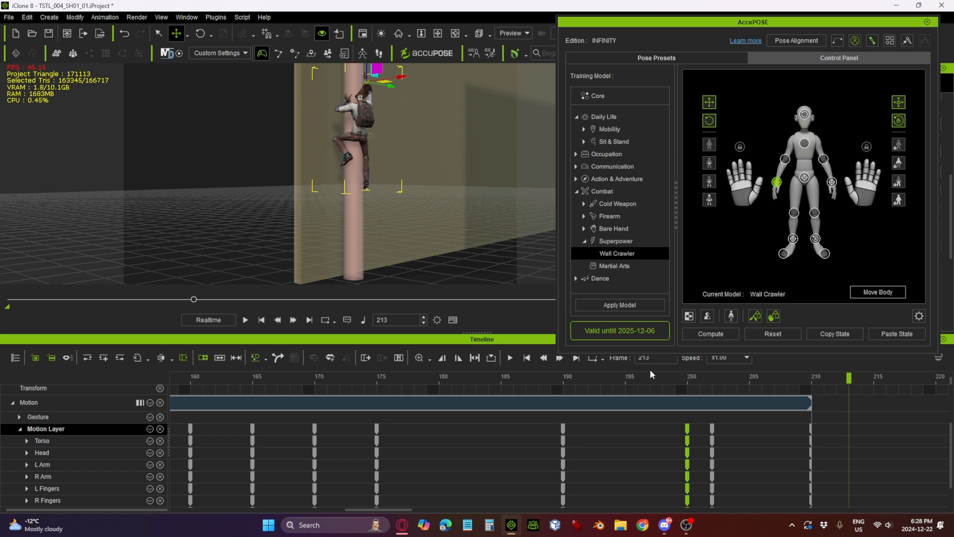
mouse_move(810, 383)
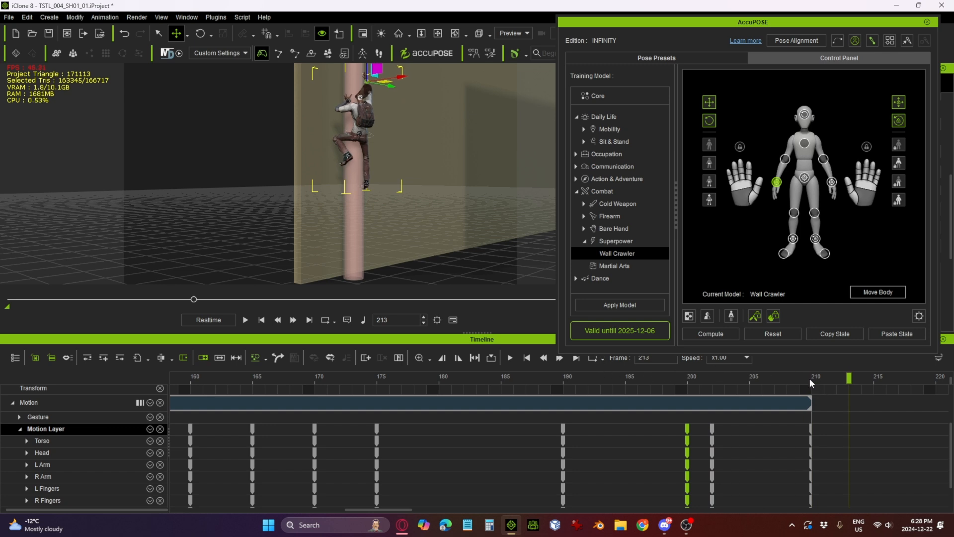
left_click(809, 376)
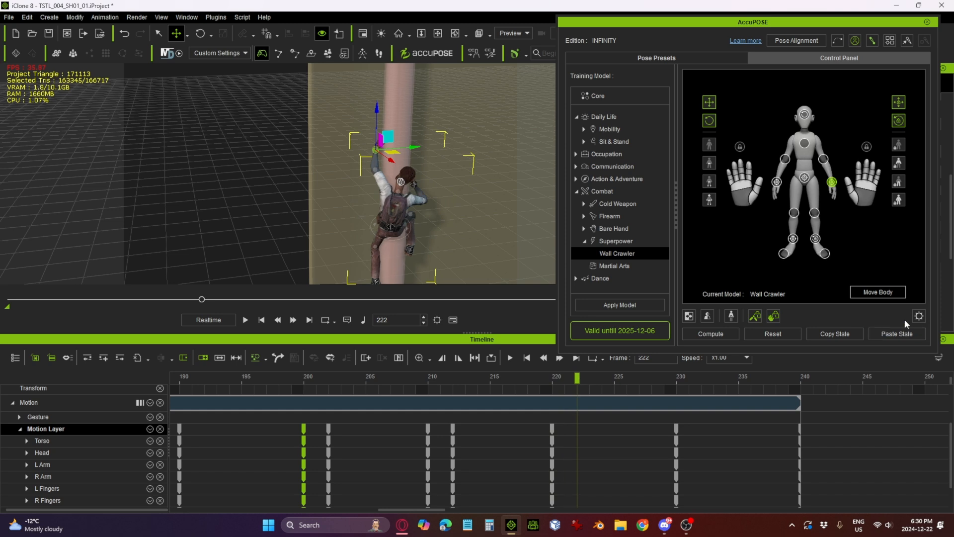
Paste the copied pose as a hold key just after a climbing pose
left_click(676, 377)
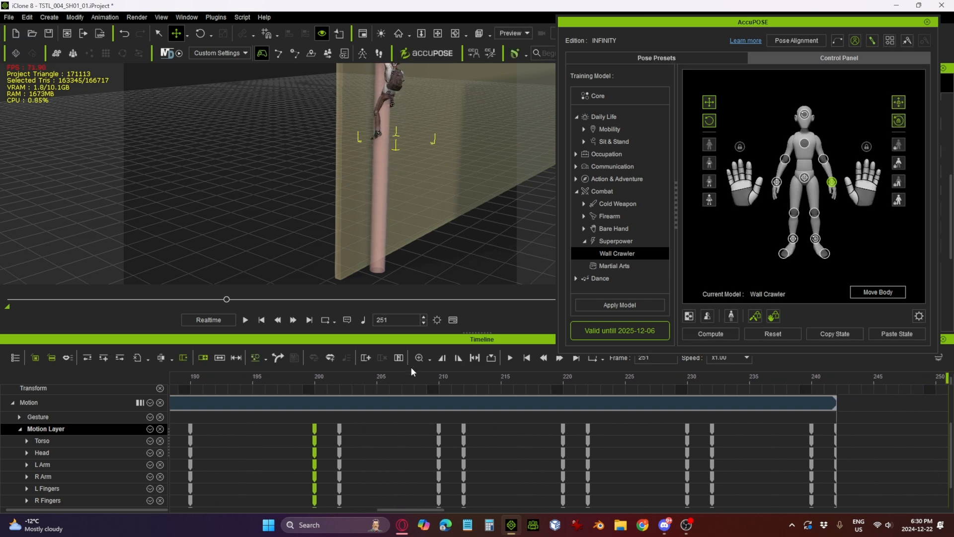
mouse_move(413, 350)
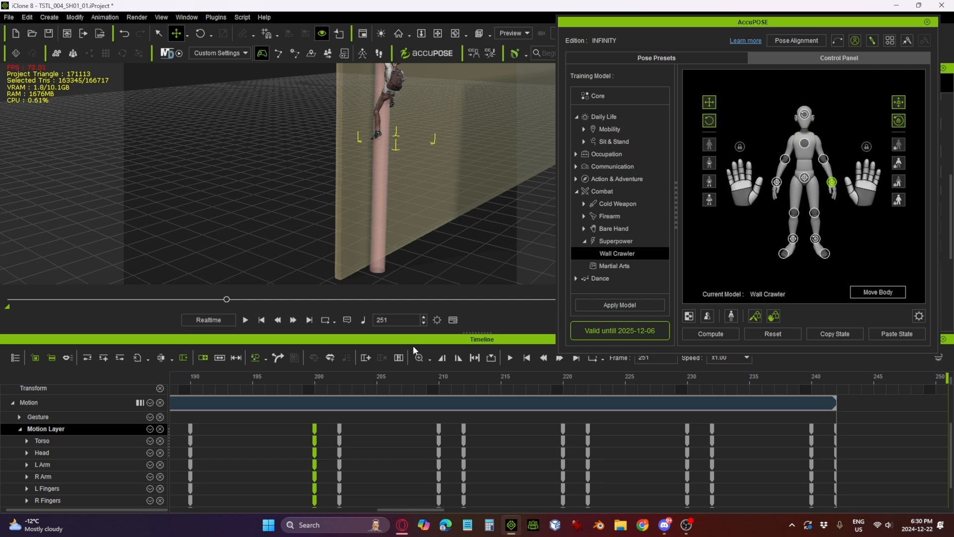